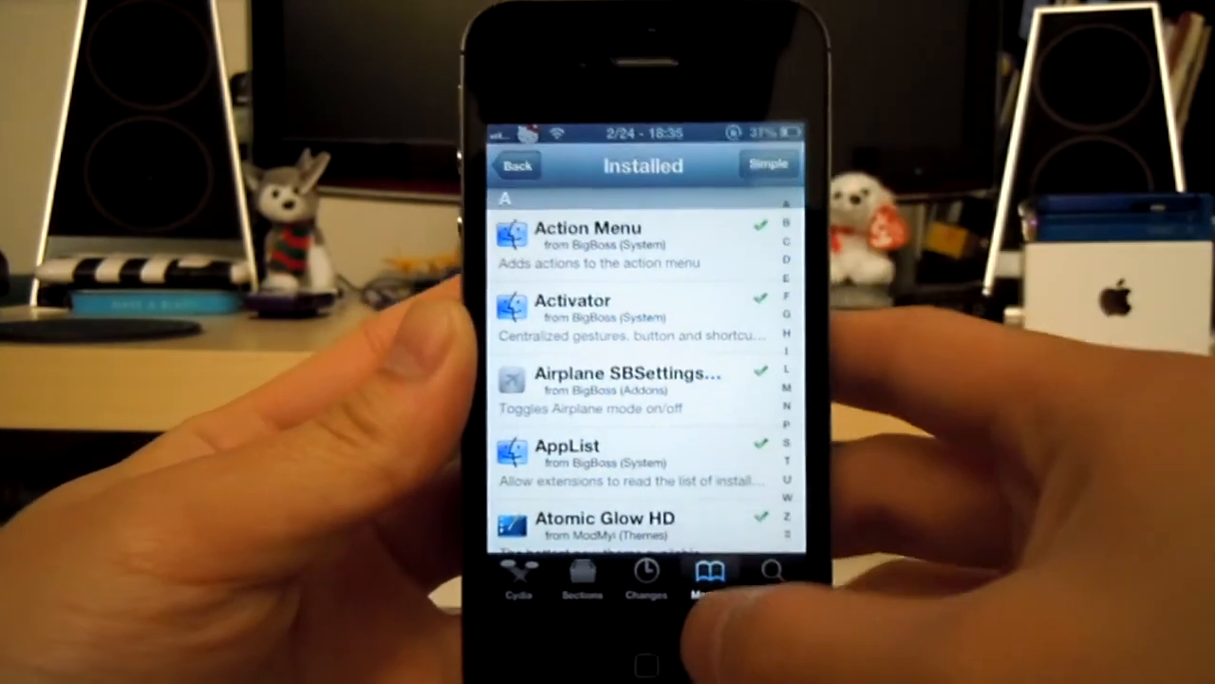
Step: Write a new note reading 'Ghdiwoazhdbwb. Jsjshsb' and finish editing it
{"action": "left_click", "coordinate": [644, 655]}
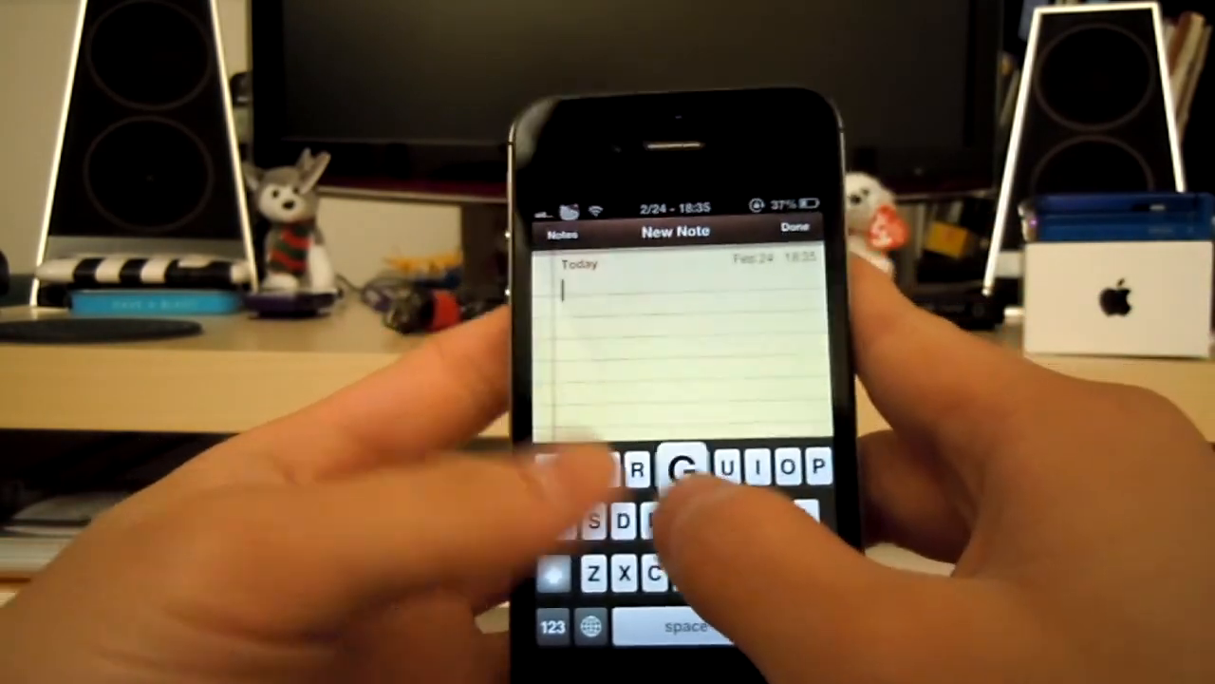
{"action": "type", "text": "Ghdiwoazhdbwb"}
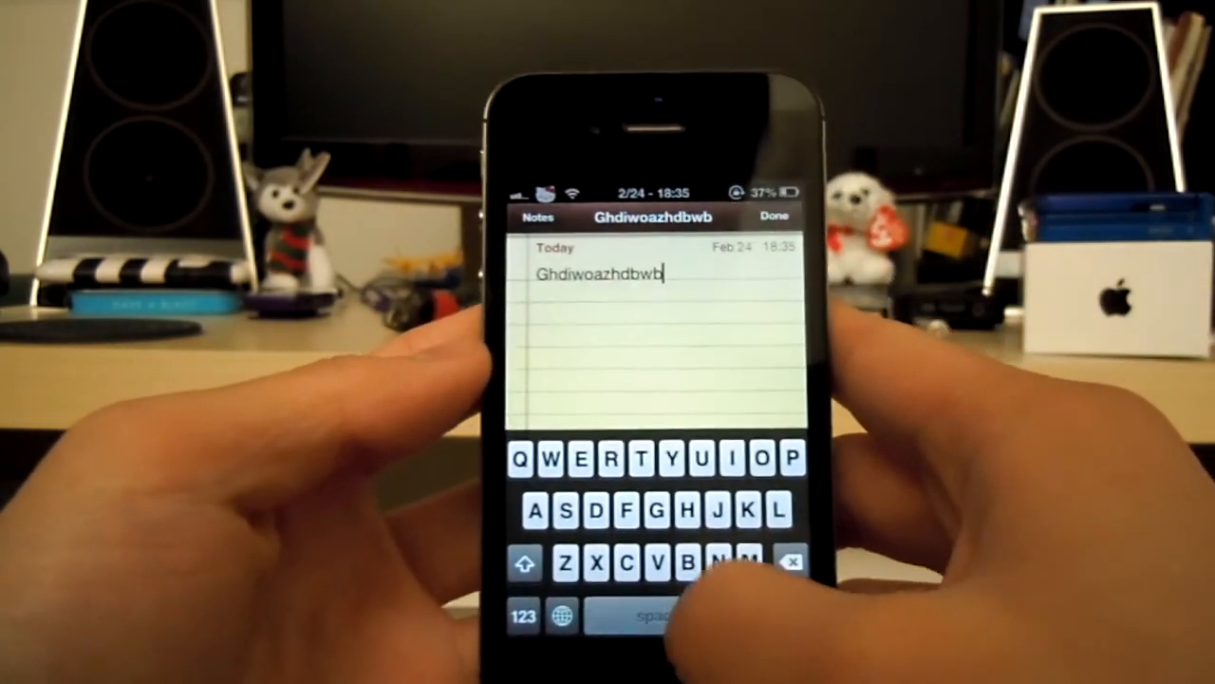
{"action": "type", "text": ". Jsjshsb"}
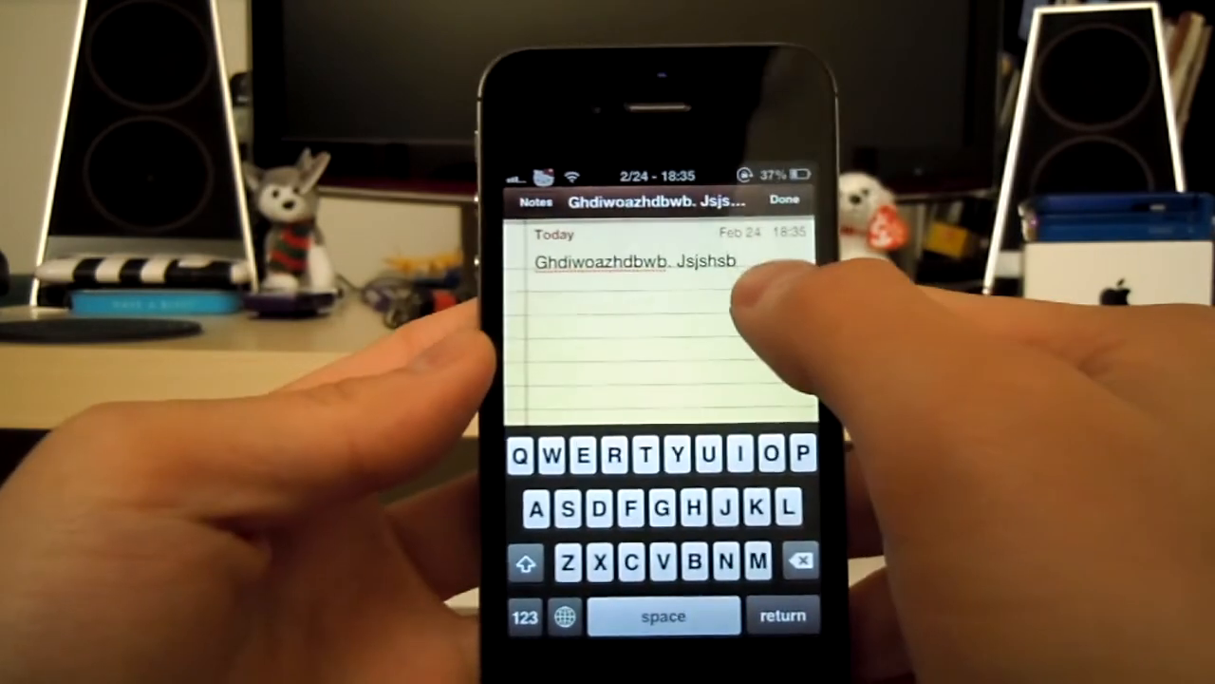
{"action": "left_click", "coordinate": [631, 264]}
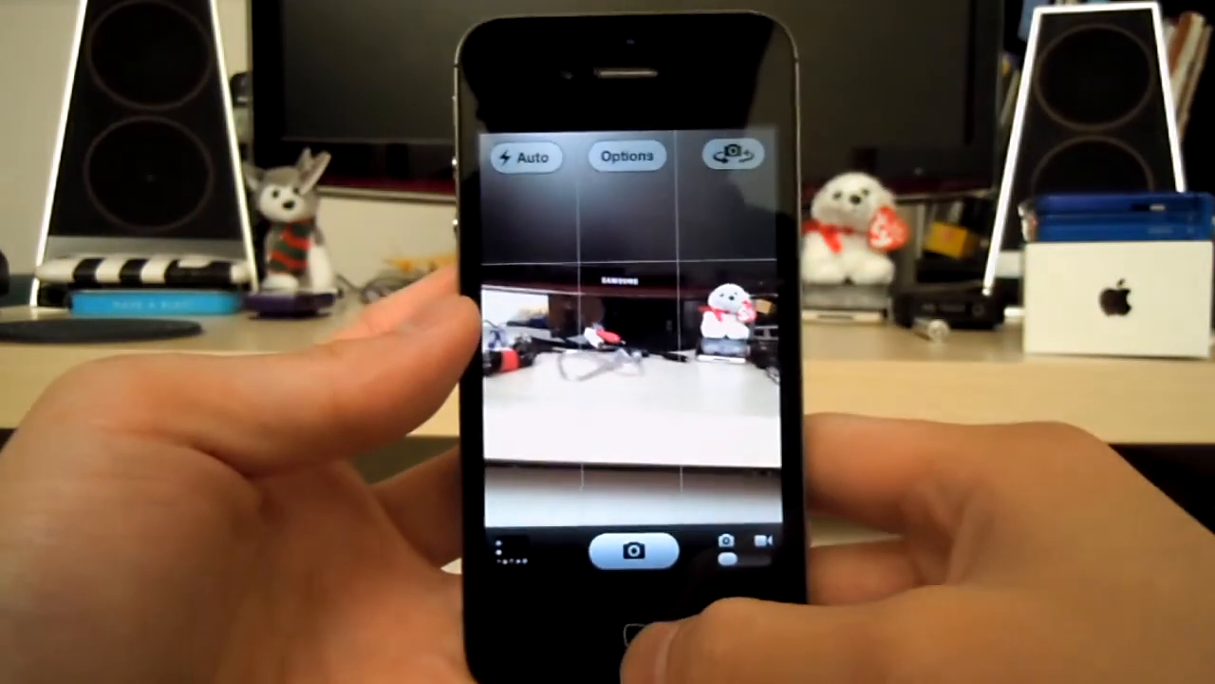
Step: Turn on the Camera grid overlay and view the scene through it
{"action": "left_click", "coordinate": [631, 641]}
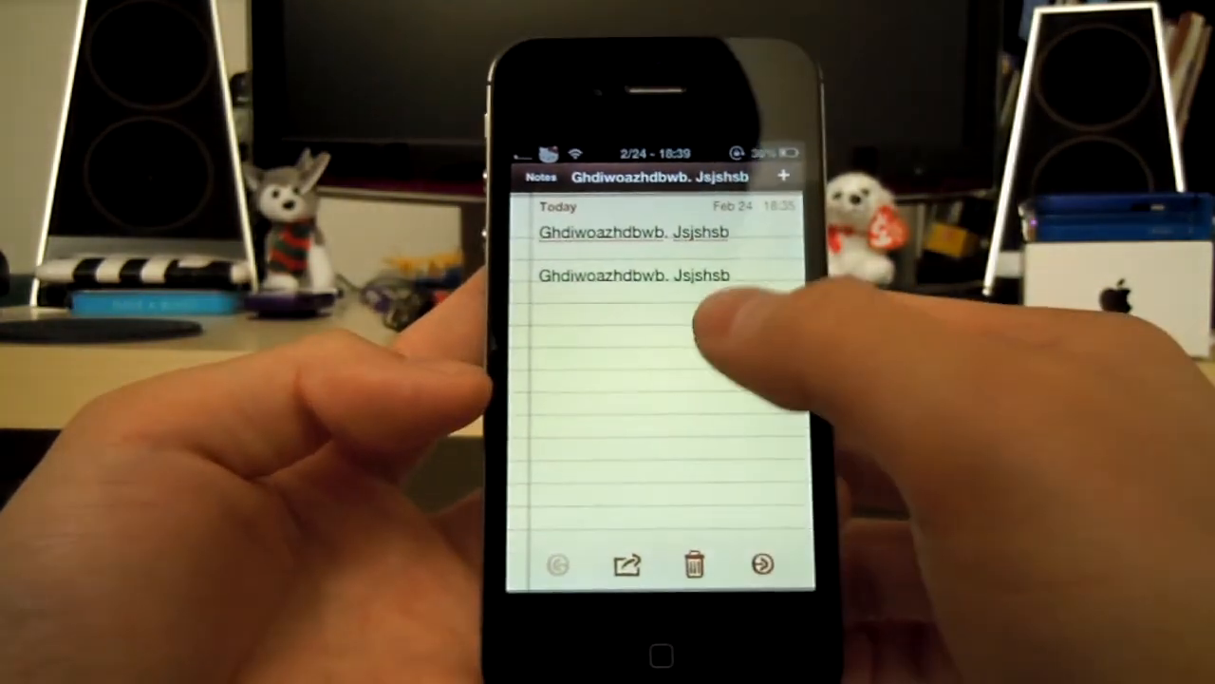
Step: Leave the test note and head back to Cydia's installed packages list
{"action": "left_click", "coordinate": [632, 333]}
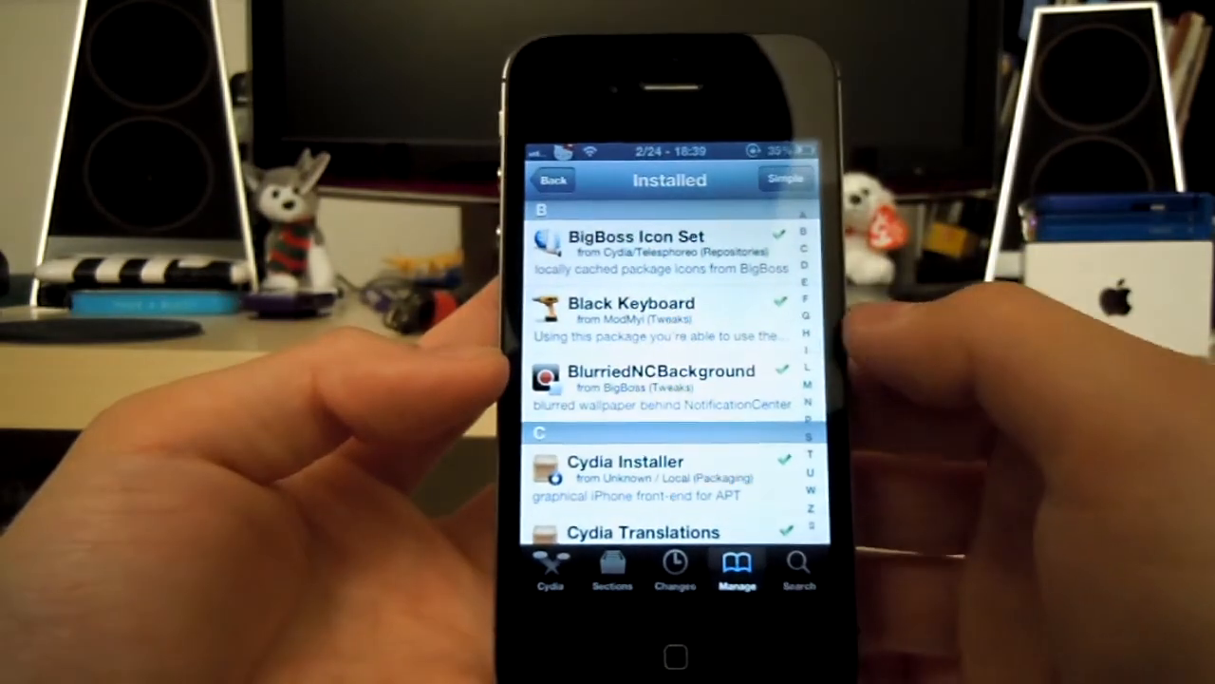
Step: Scroll to the tweak preferences and open DietBar's per-app toggle list
{"action": "scroll", "scroll_direction": "down", "scroll_amount": 3}
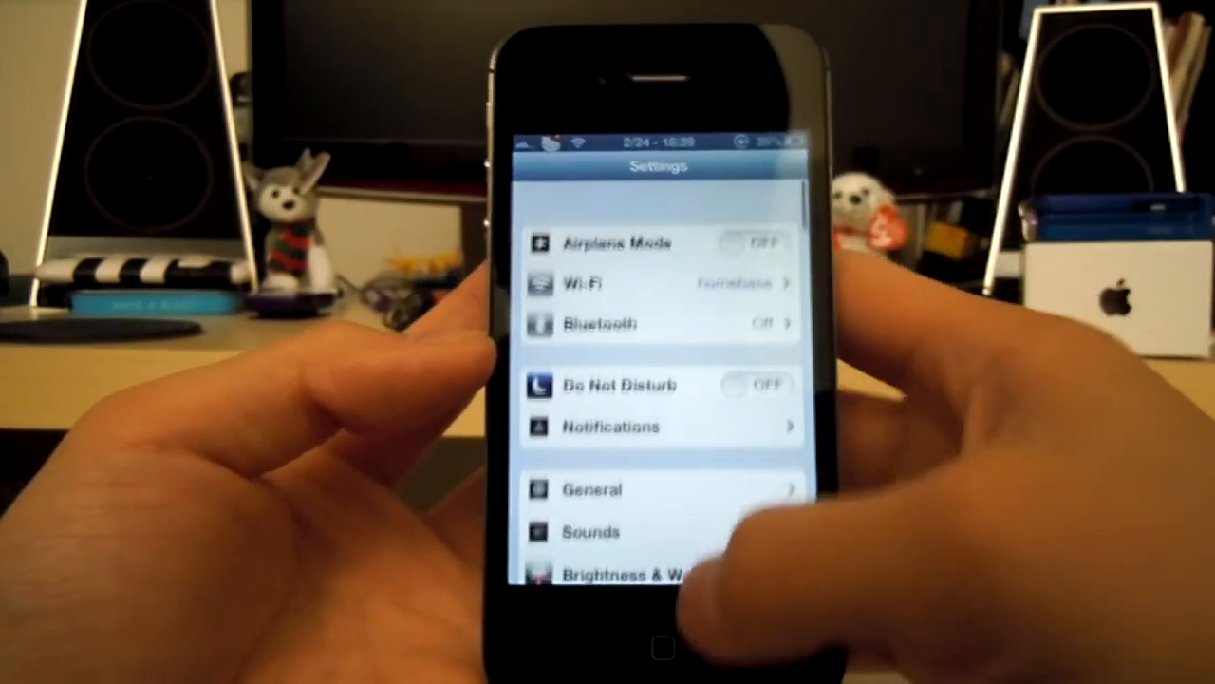
{"action": "scroll", "scroll_direction": "down", "scroll_amount": 3}
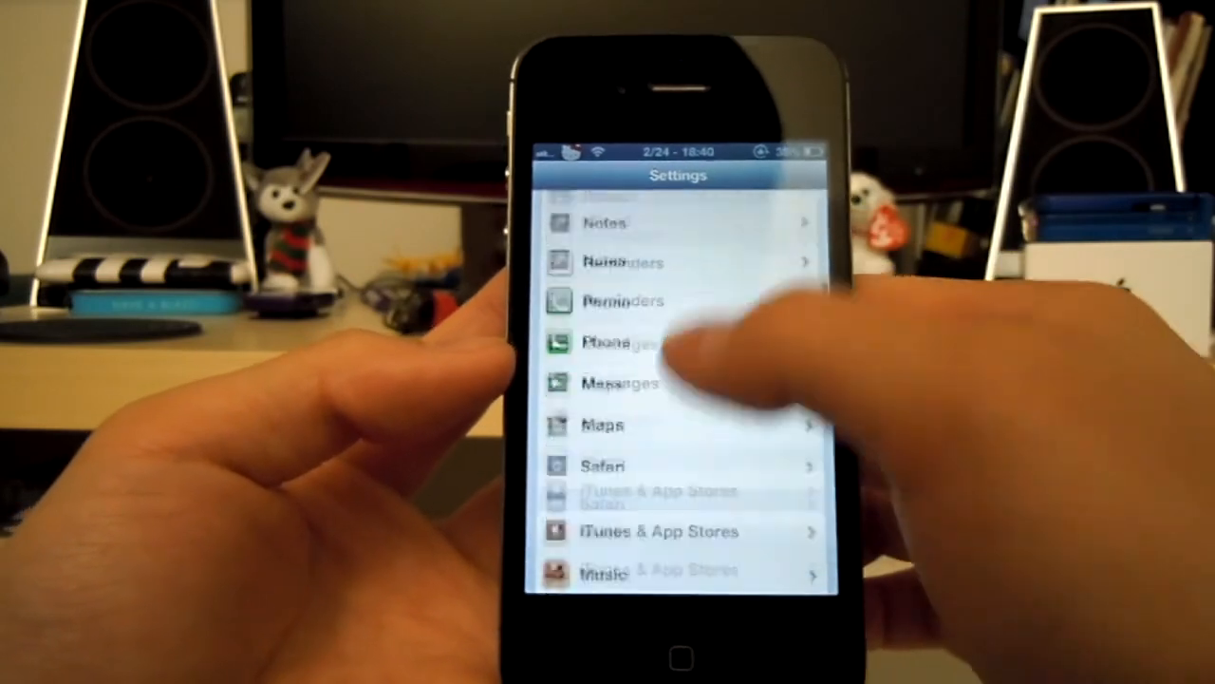
{"action": "scroll", "scroll_direction": "down", "scroll_amount": 3}
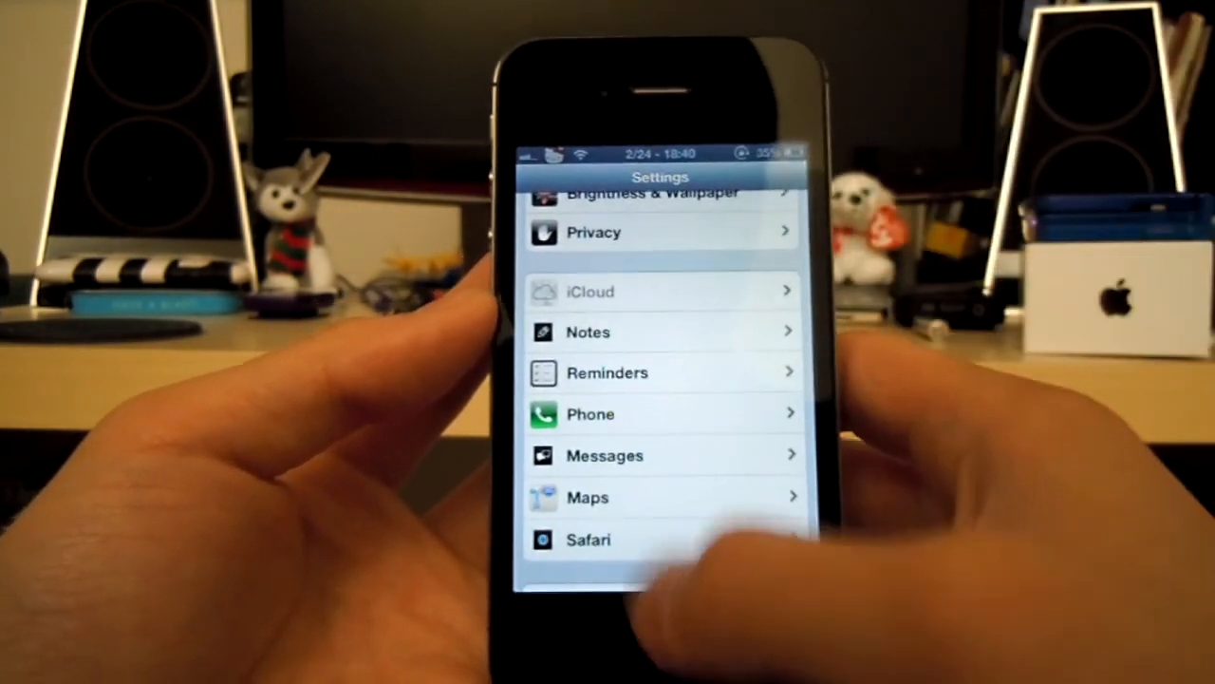
{"action": "scroll", "scroll_direction": "down", "scroll_amount": 3}
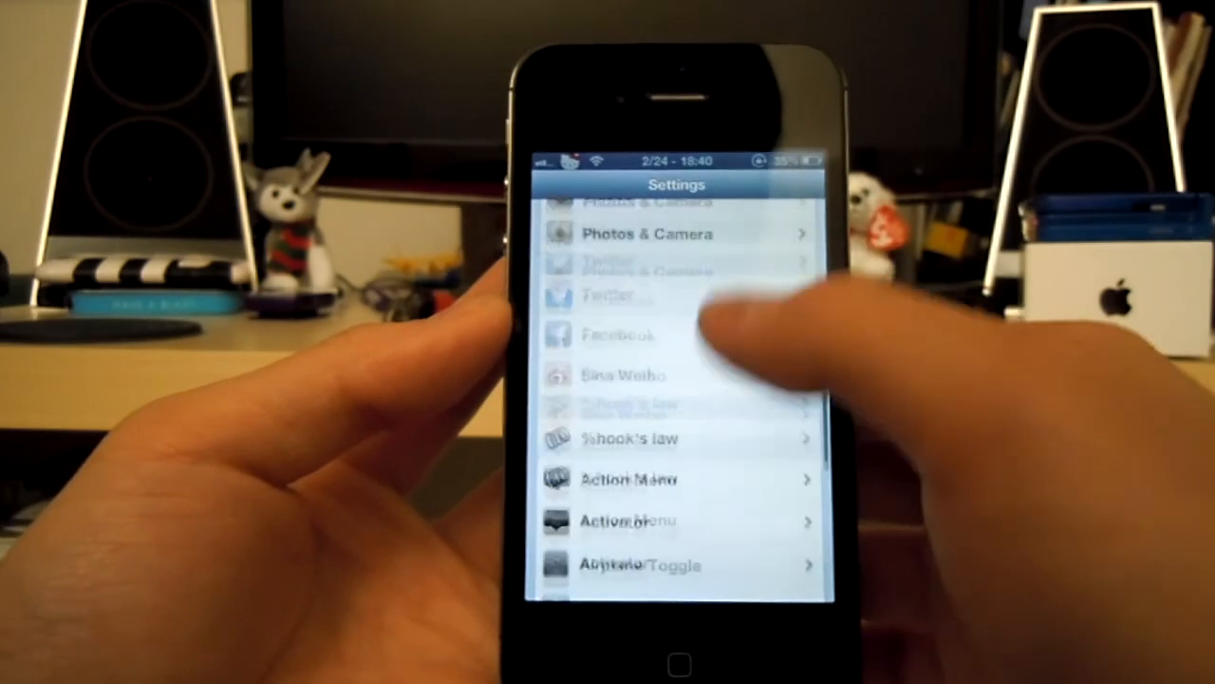
{"action": "scroll", "scroll_direction": "down", "scroll_amount": 3}
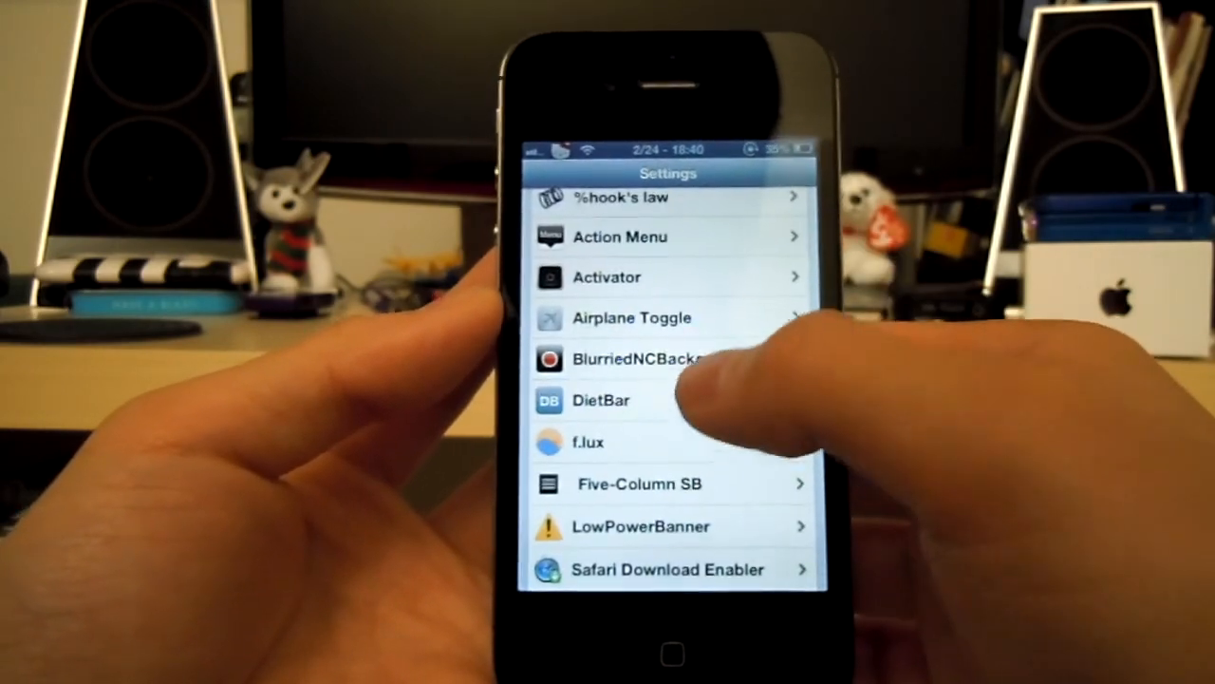
{"action": "left_click", "coordinate": [600, 400]}
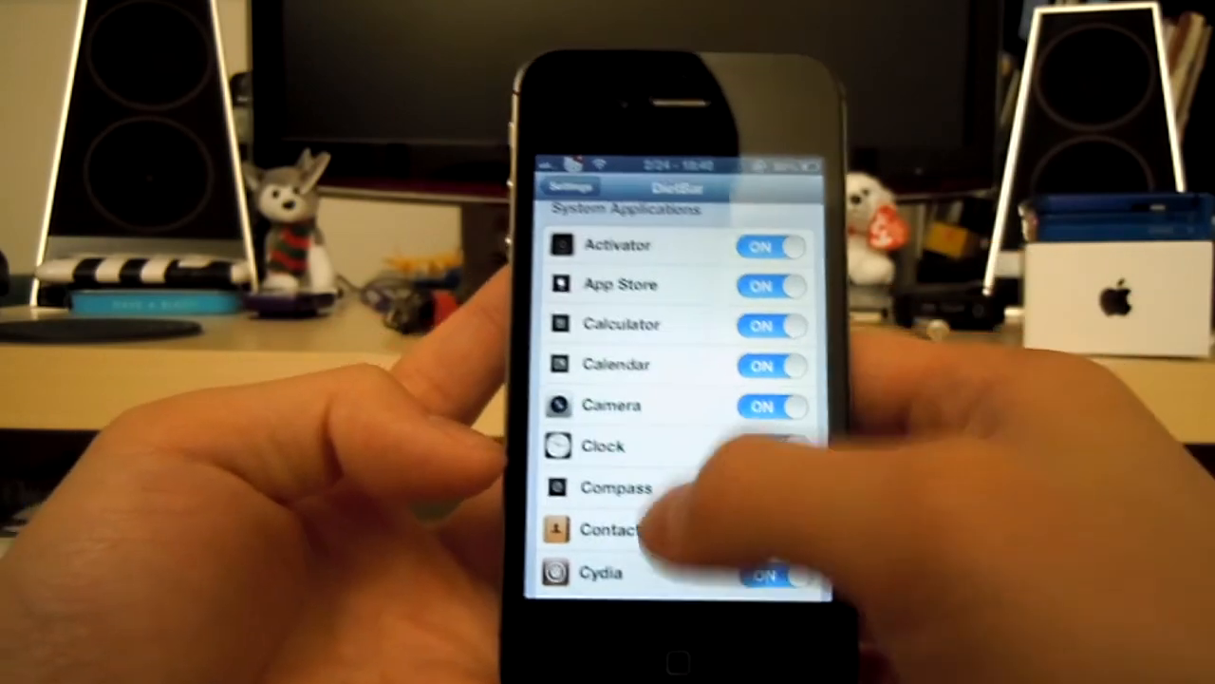
{"action": "scroll", "scroll_direction": "down", "scroll_amount": 3}
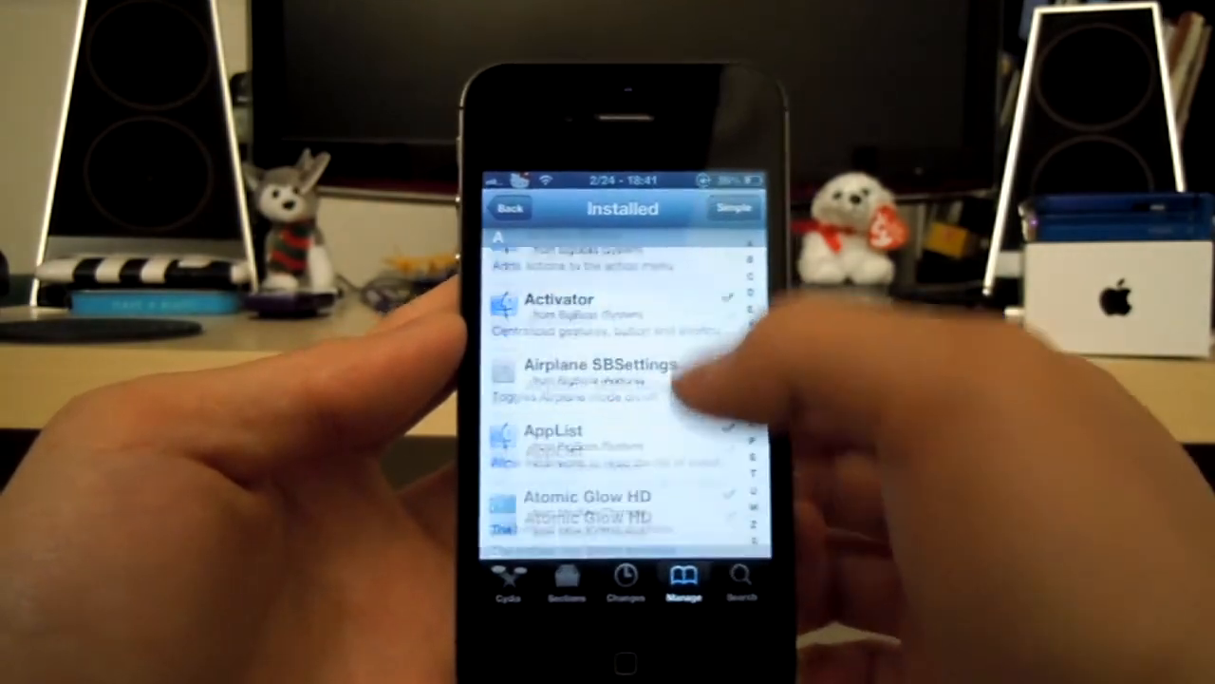
{"action": "scroll", "scroll_direction": "down", "scroll_amount": 3}
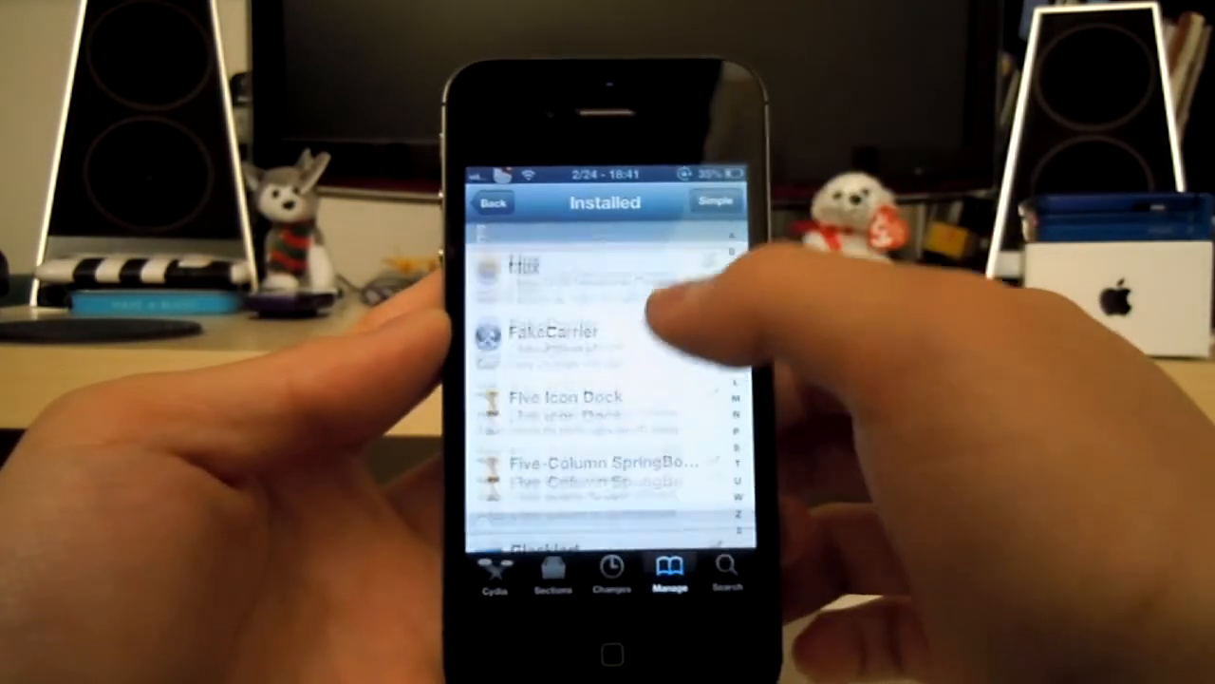
{"action": "scroll", "scroll_direction": "down", "scroll_amount": 3}
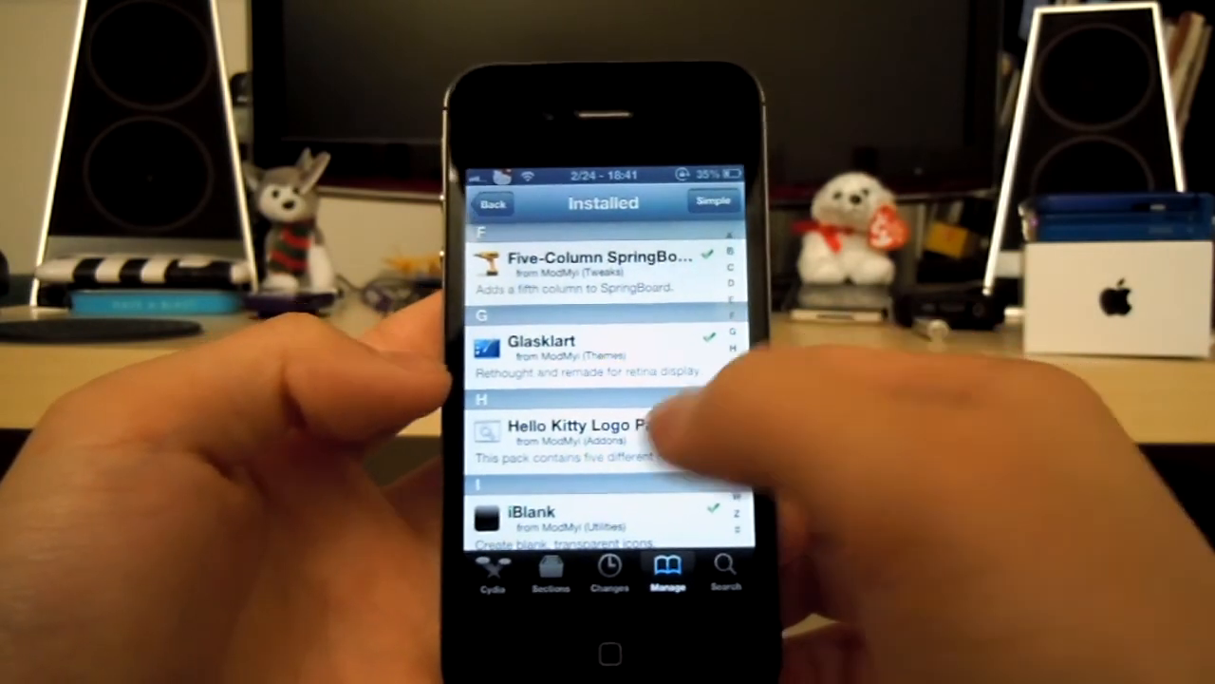
{"action": "scroll", "scroll_direction": "down", "scroll_amount": 3}
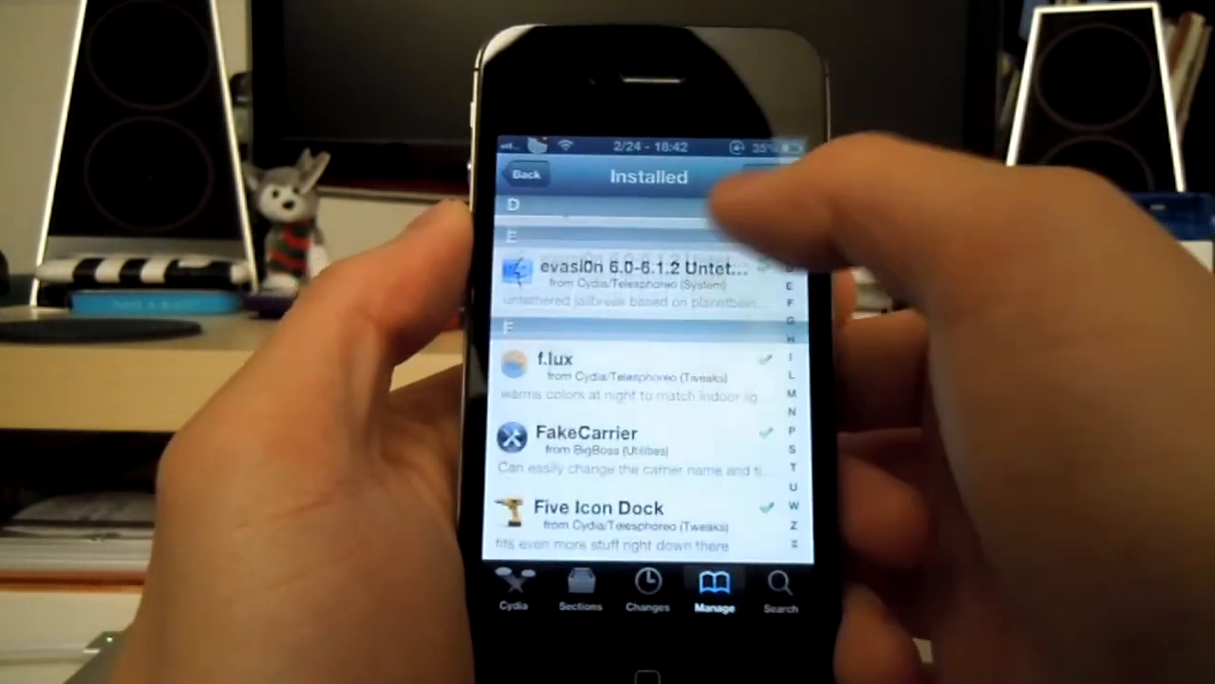
{"action": "scroll", "scroll_direction": "down", "scroll_amount": 3}
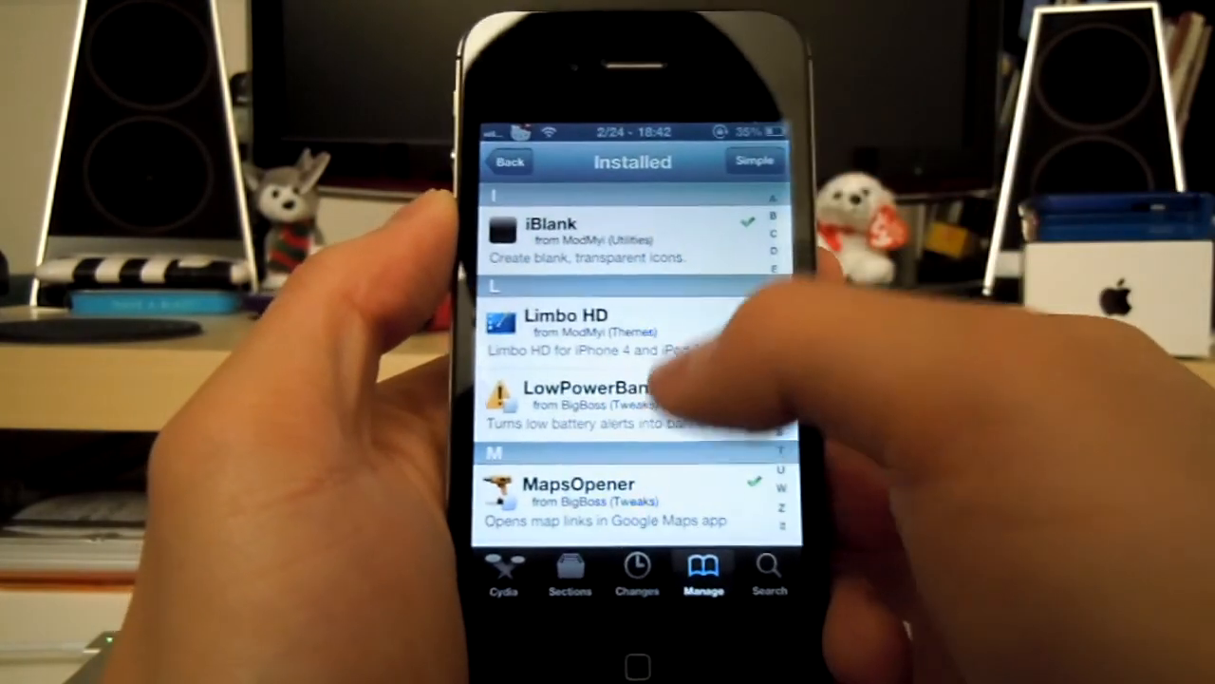
{"action": "scroll", "scroll_direction": "down", "scroll_amount": 3}
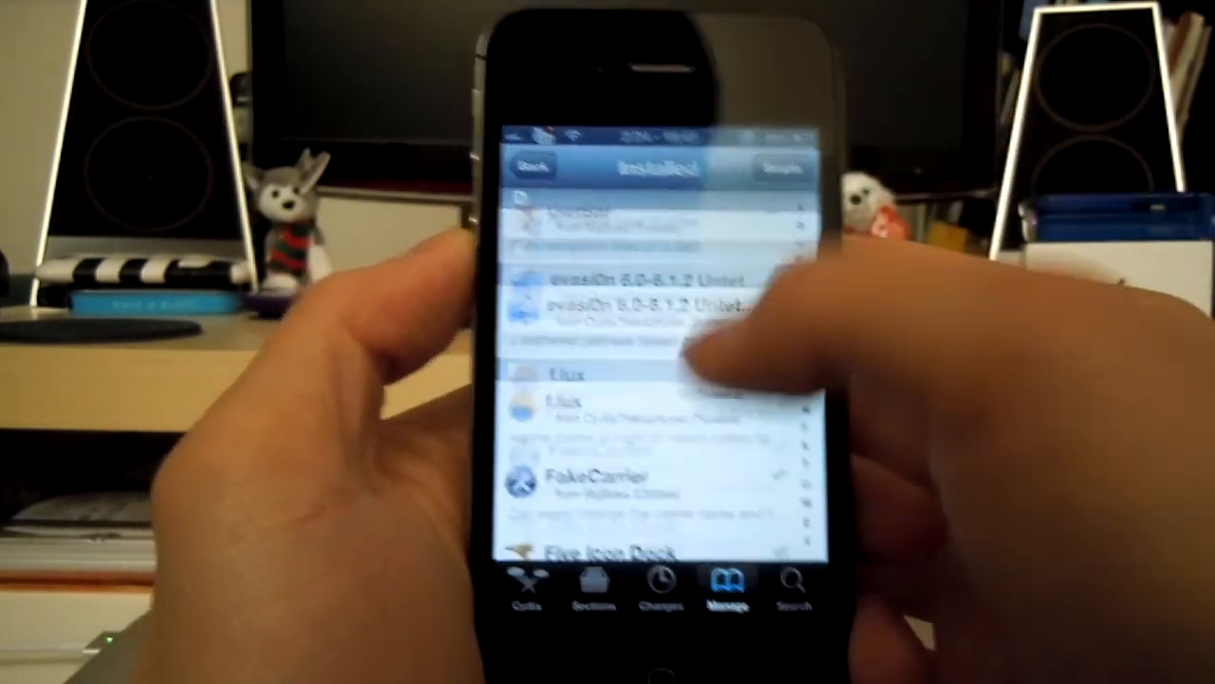
{"action": "scroll", "scroll_direction": "down", "scroll_amount": 3}
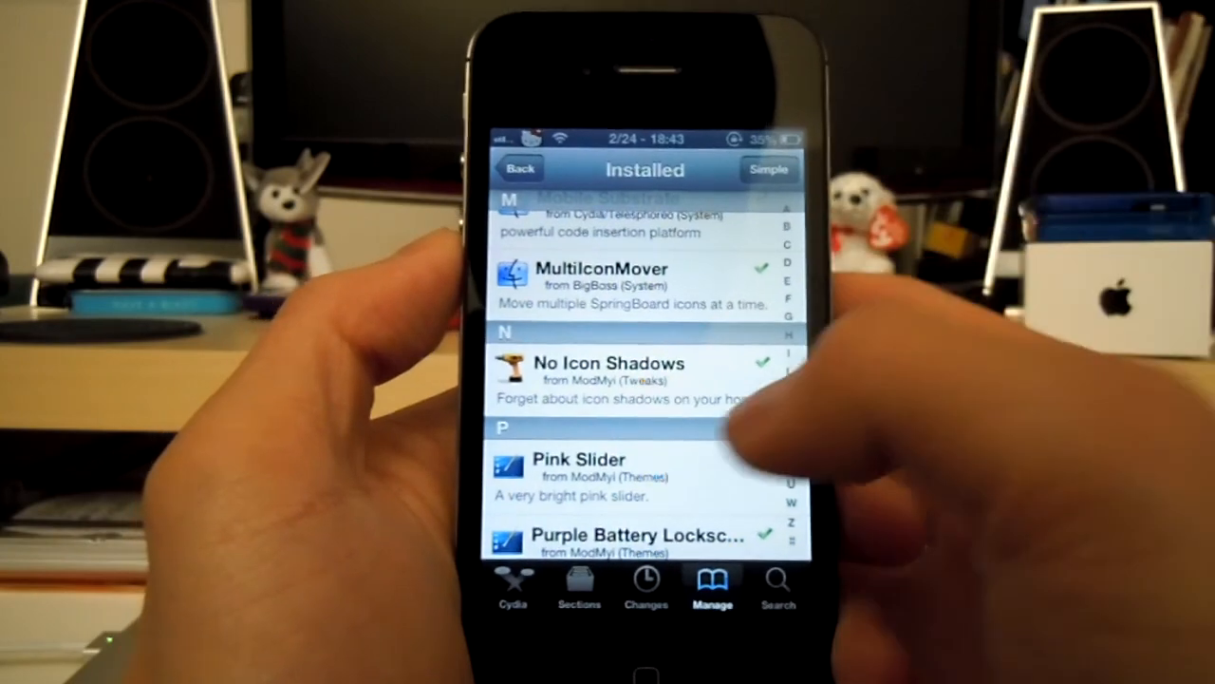
{"action": "scroll", "scroll_direction": "down", "scroll_amount": 3}
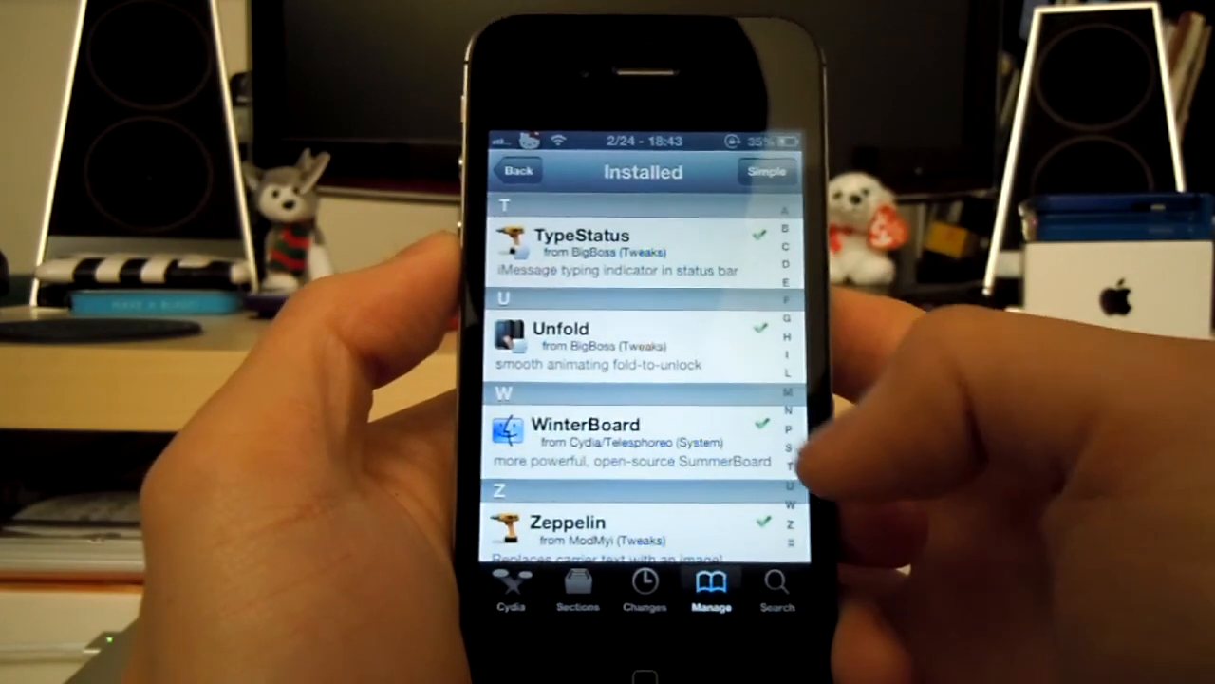
{"action": "scroll", "scroll_direction": "down", "scroll_amount": 3}
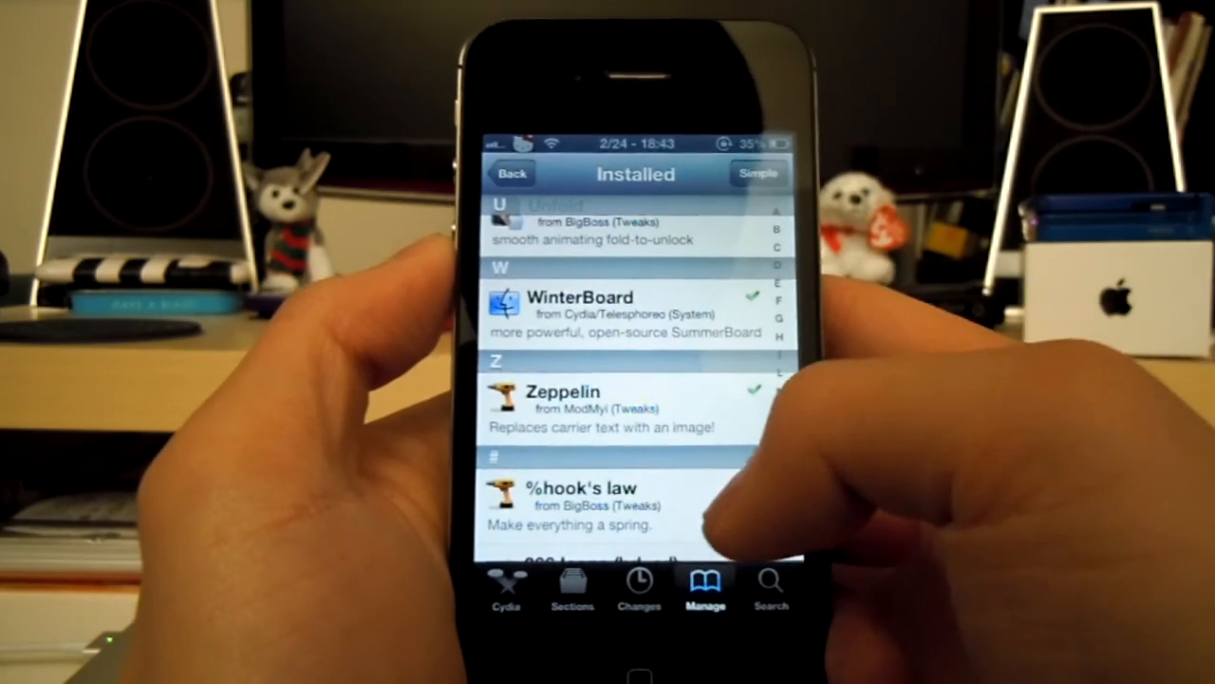
{"action": "scroll", "scroll_direction": "down", "scroll_amount": 3}
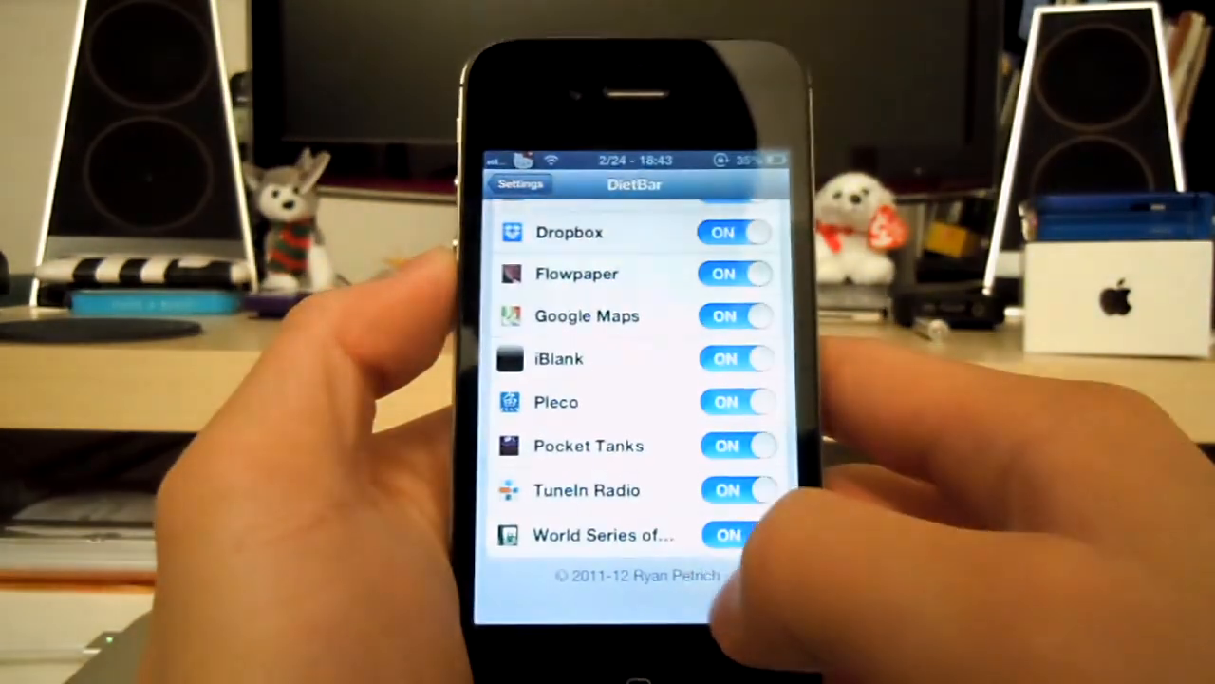
Step: Back out of DietBar and browse tweak entries from %hook's law to Safari Download Enabler
{"action": "left_click", "coordinate": [520, 183]}
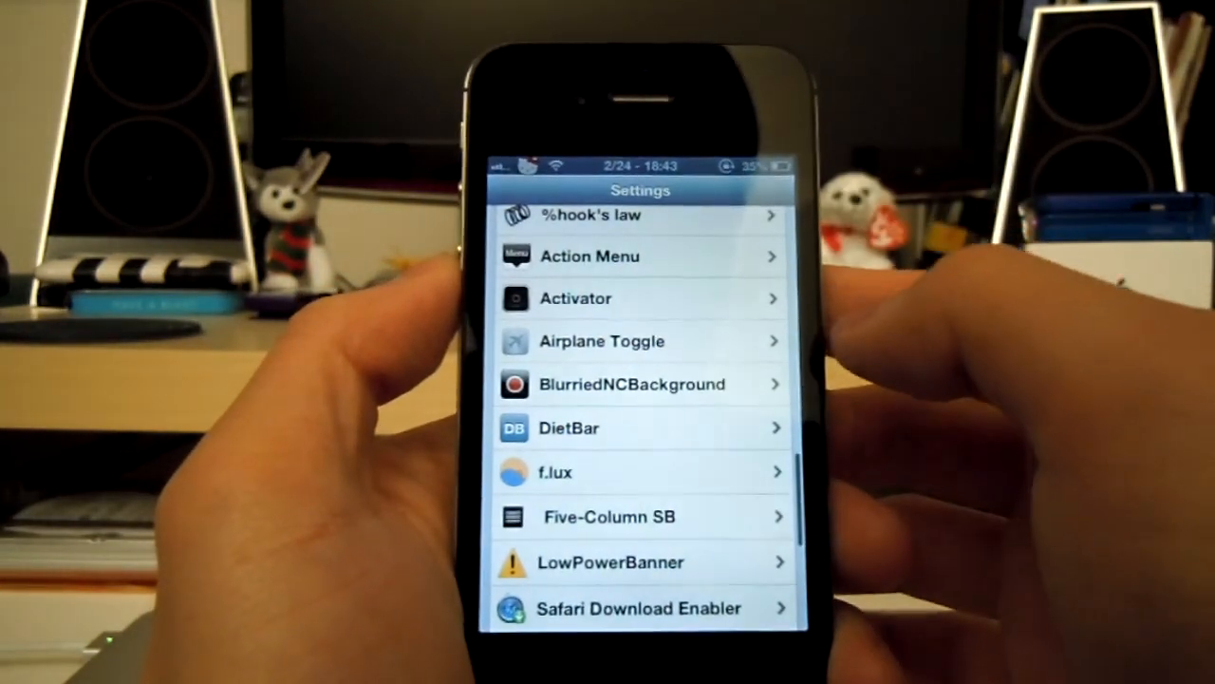
{"action": "scroll", "scroll_direction": "down", "scroll_amount": 3}
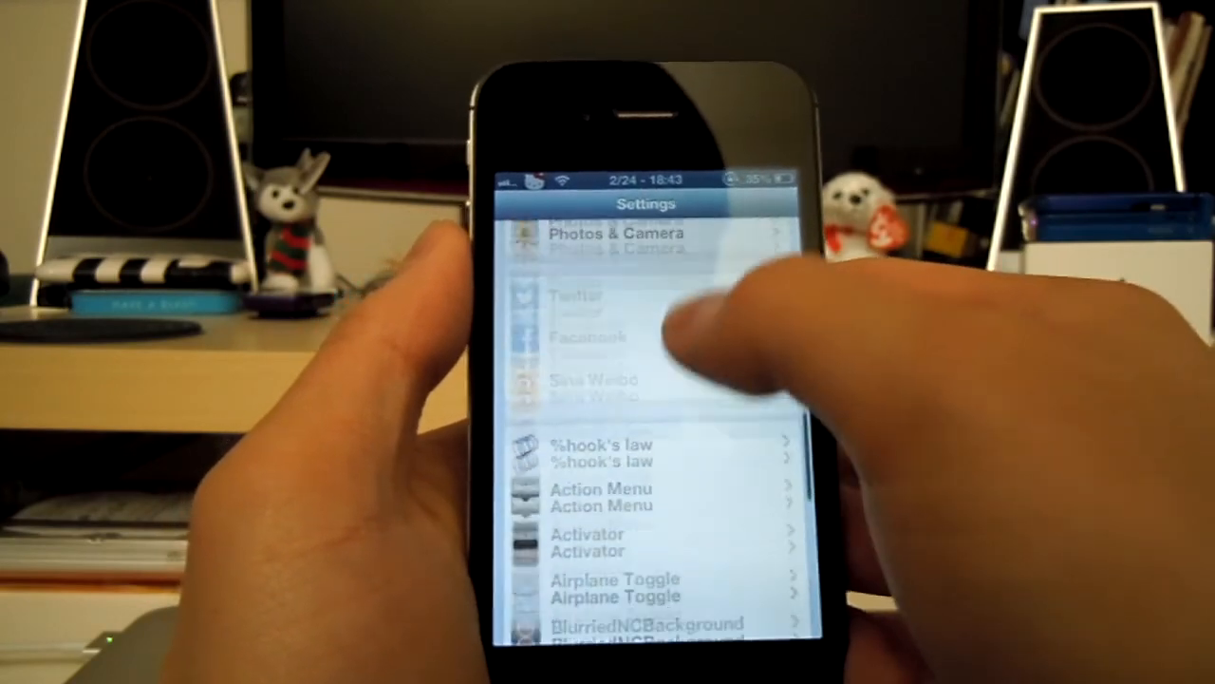
{"action": "scroll", "scroll_direction": "down", "scroll_amount": 3}
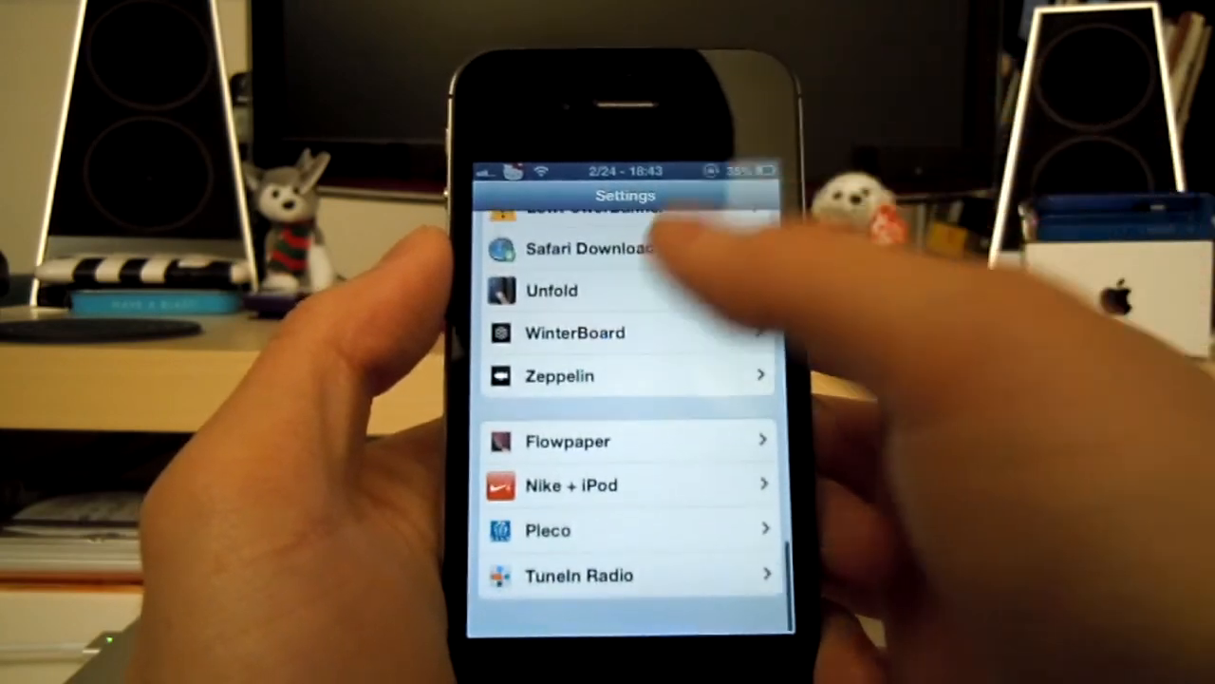
{"action": "scroll", "scroll_direction": "down", "scroll_amount": 3}
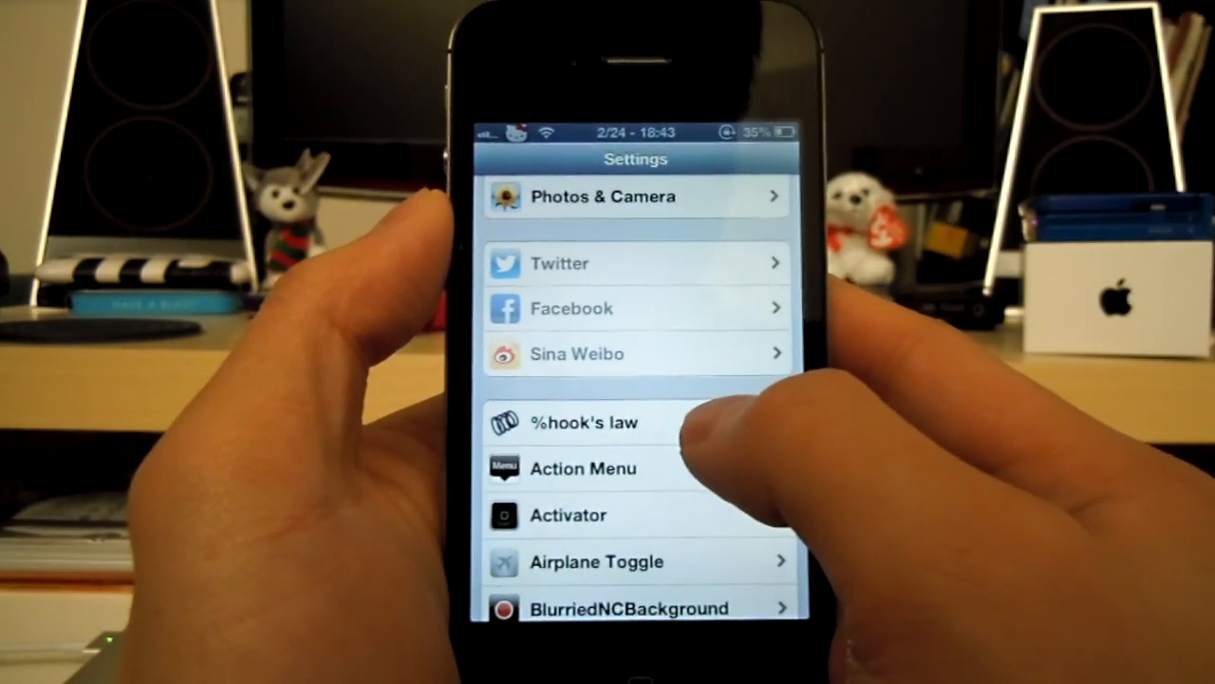
{"action": "left_click", "coordinate": [583, 421]}
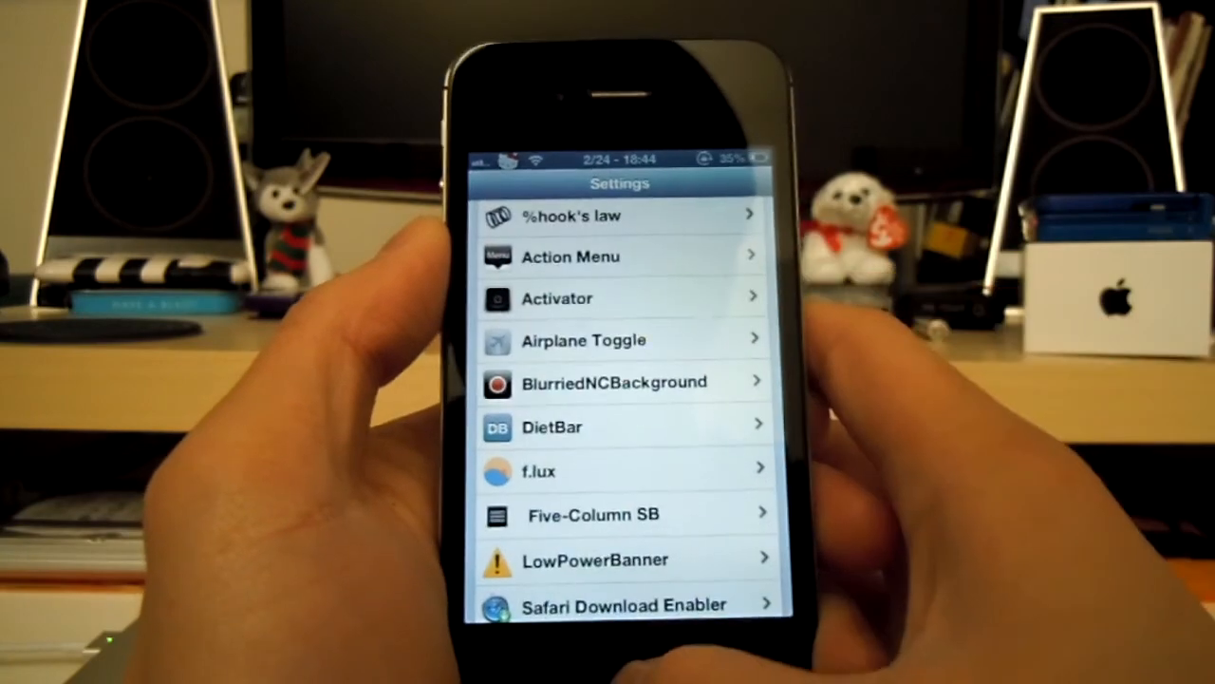
{"action": "scroll", "scroll_direction": "down", "scroll_amount": 3}
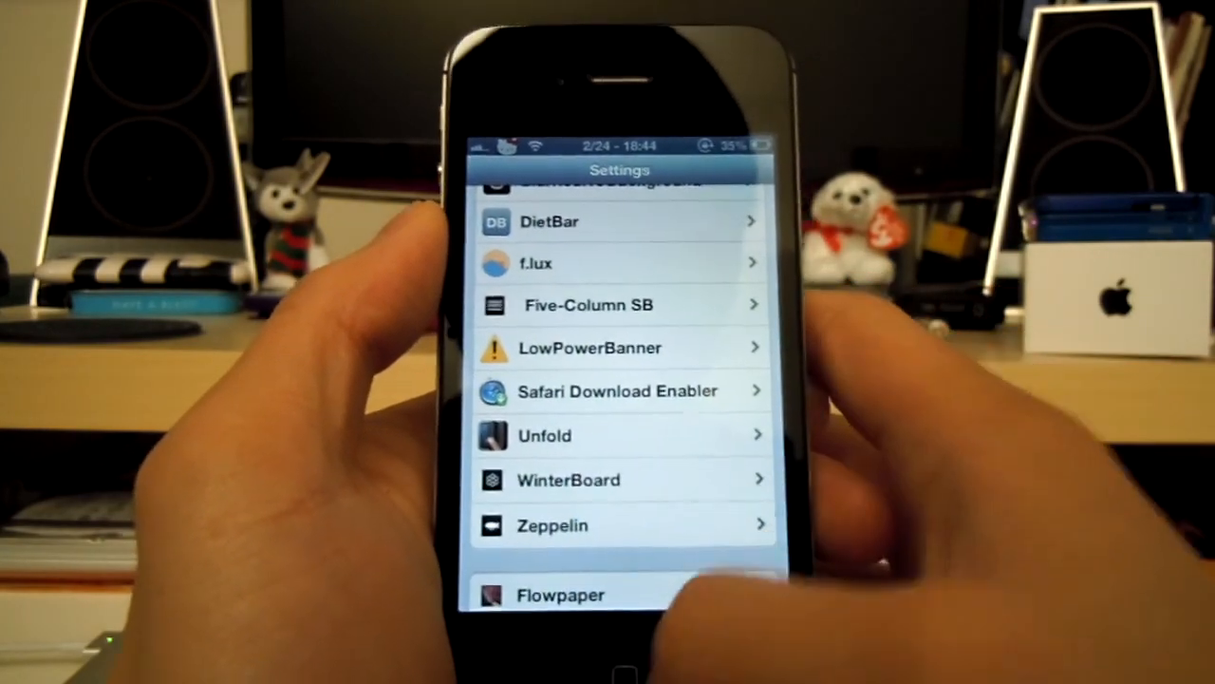
{"action": "left_click", "coordinate": [552, 524]}
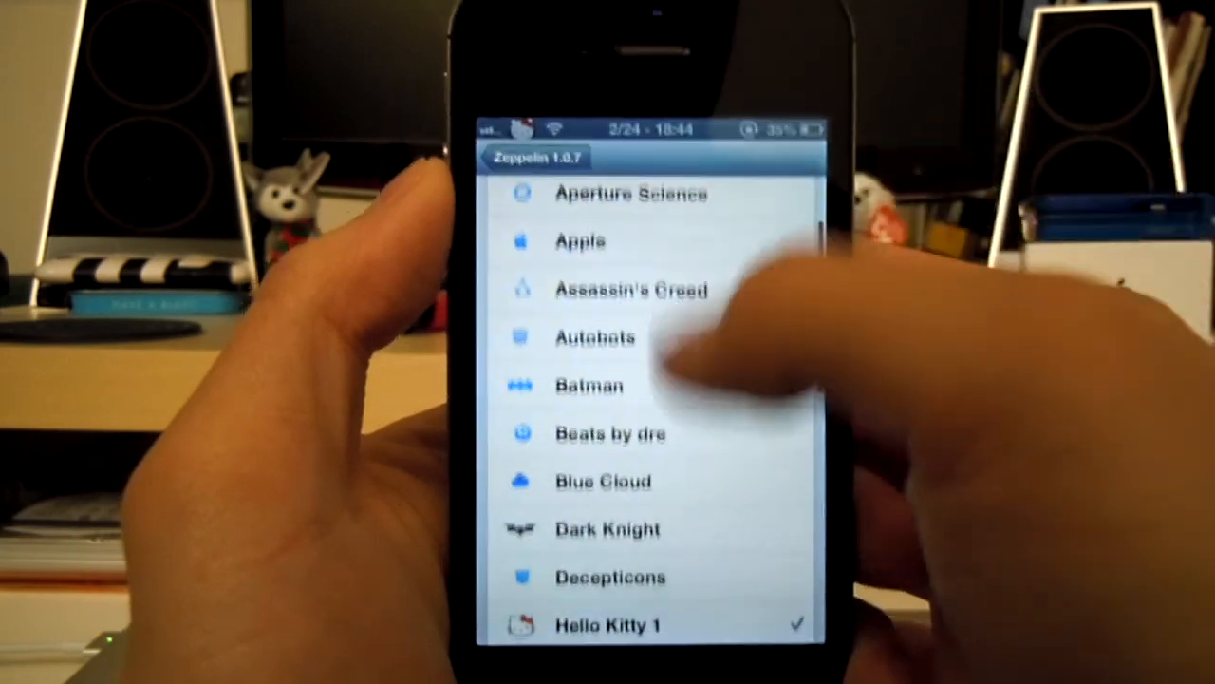
{"action": "scroll", "scroll_direction": "down", "scroll_amount": 3}
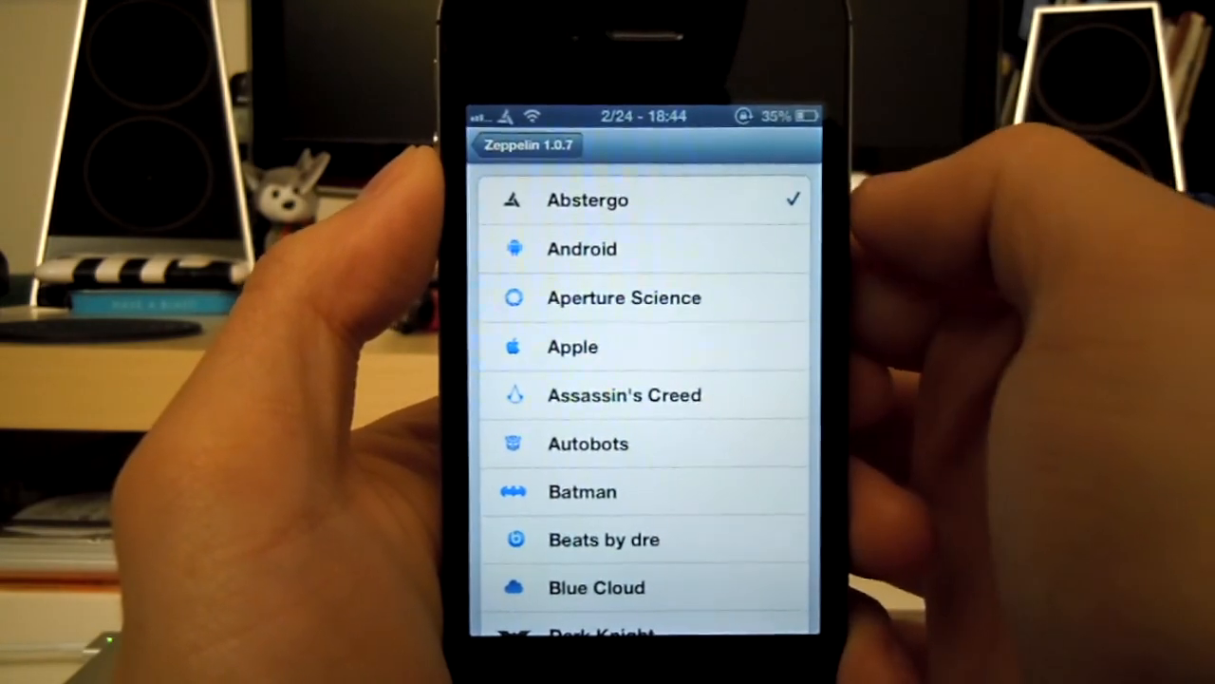
{"action": "left_click", "coordinate": [625, 395]}
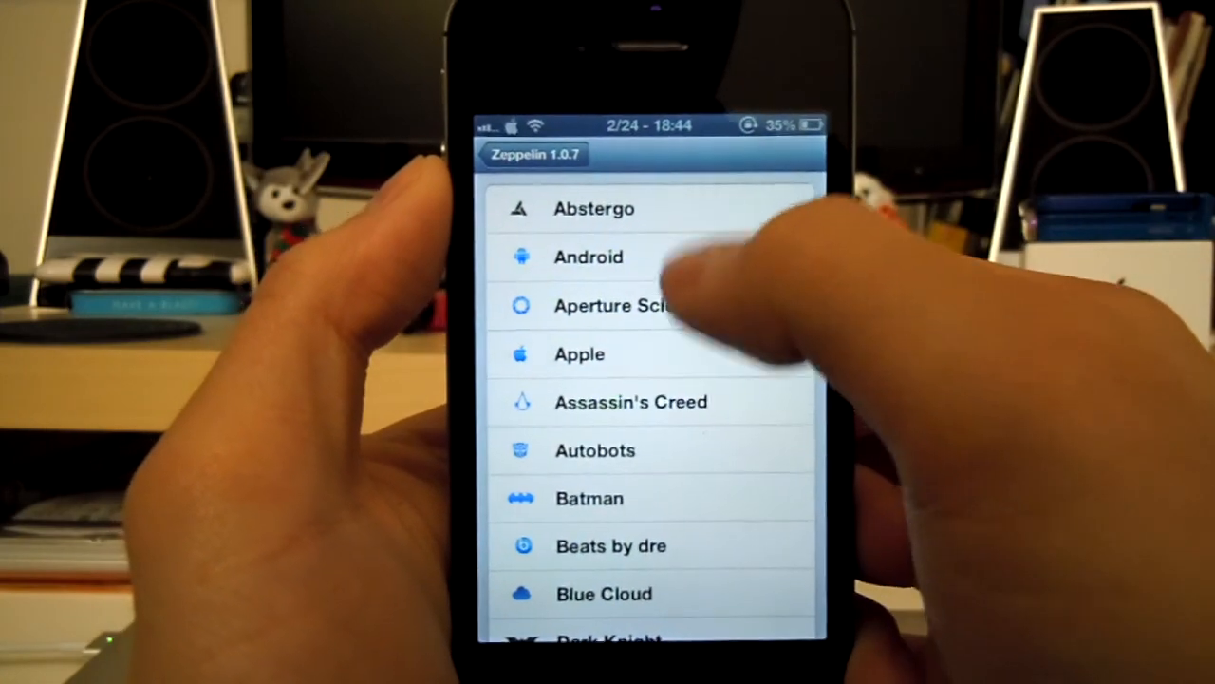
{"action": "scroll", "scroll_direction": "down", "scroll_amount": 3}
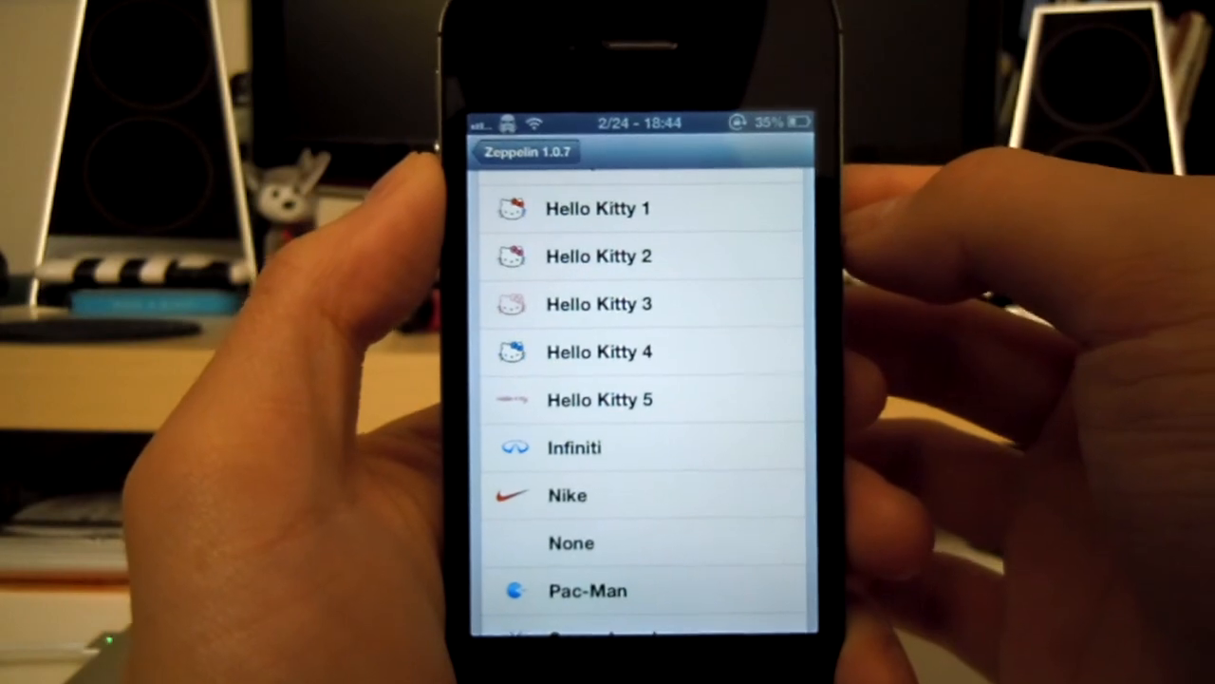
{"action": "scroll", "scroll_direction": "down", "scroll_amount": 3}
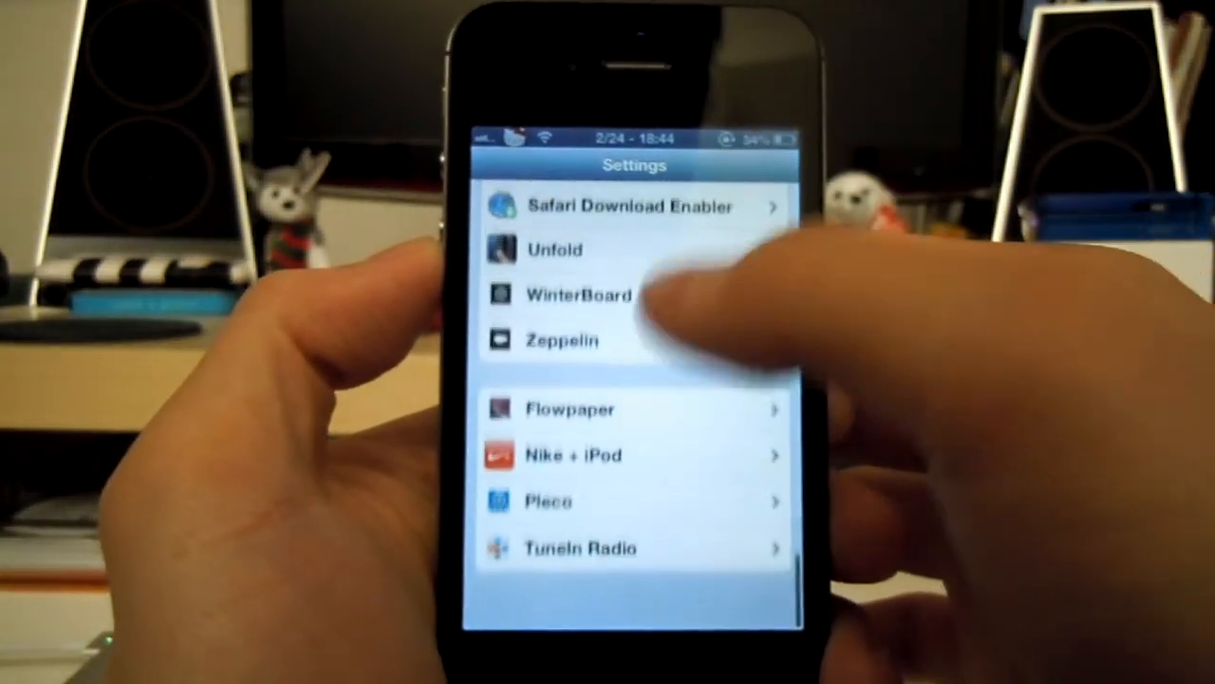
Step: Open WinterBoard's Select Themes and scroll through its enabled and disabled themes
{"action": "left_click", "coordinate": [579, 294]}
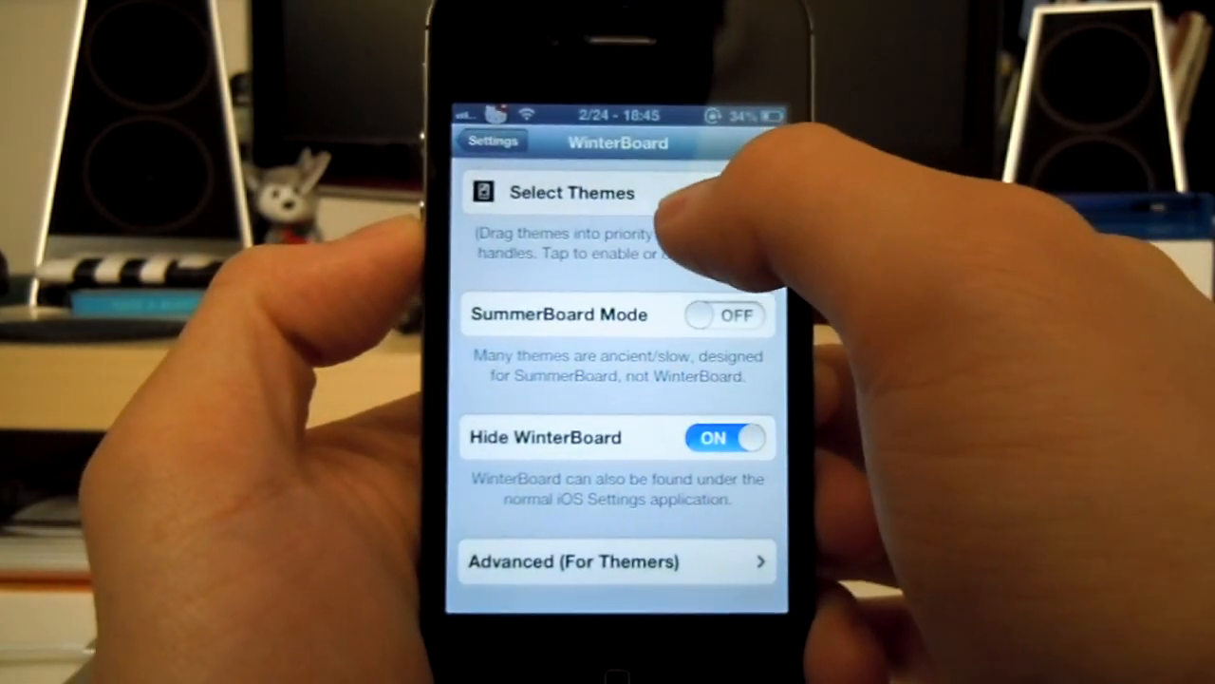
{"action": "left_click", "coordinate": [570, 193]}
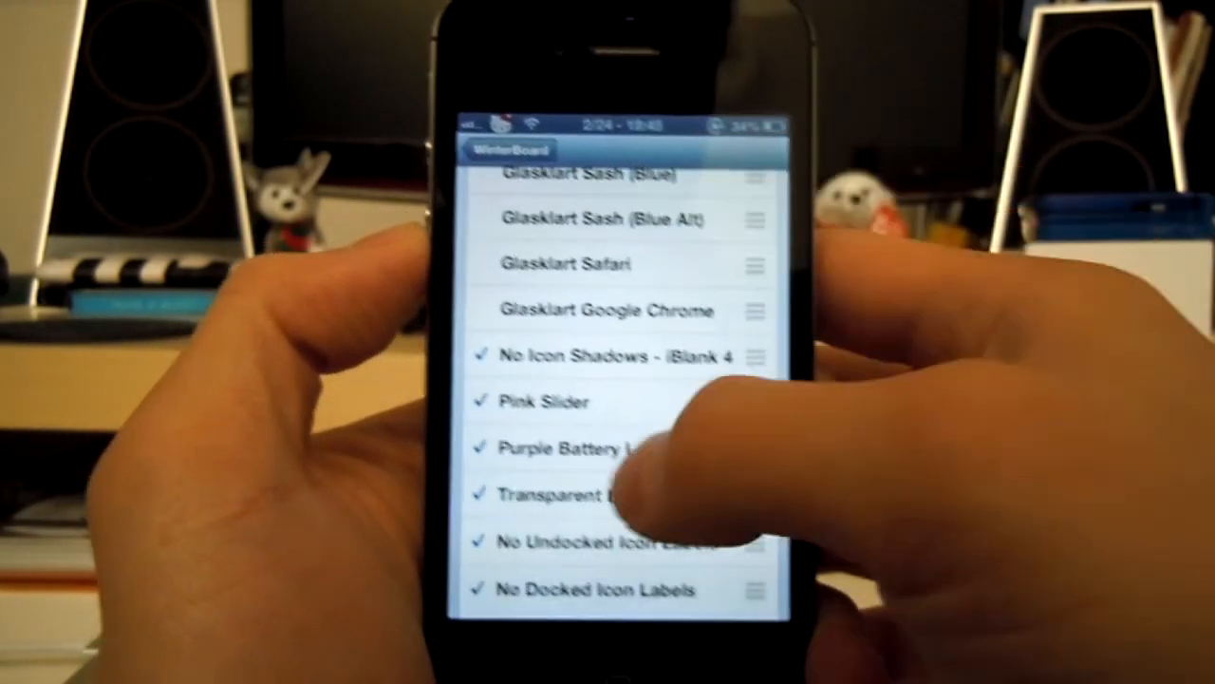
{"action": "scroll", "scroll_direction": "down", "scroll_amount": 3}
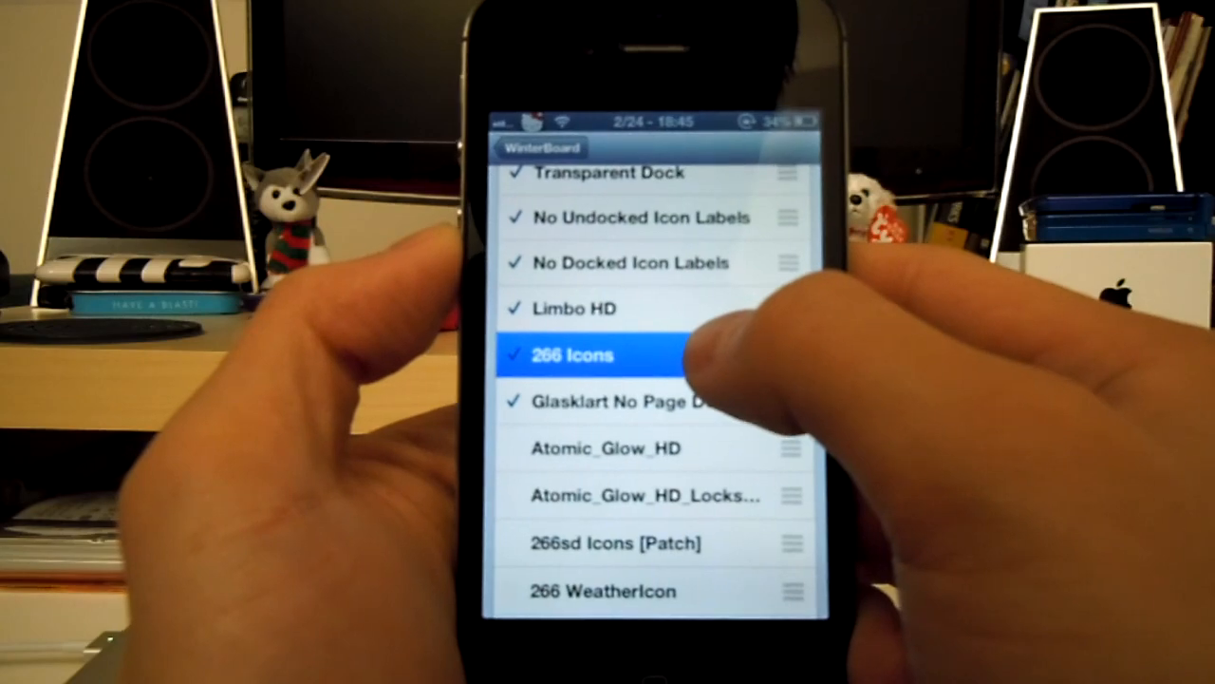
{"action": "scroll", "scroll_direction": "down", "scroll_amount": 3}
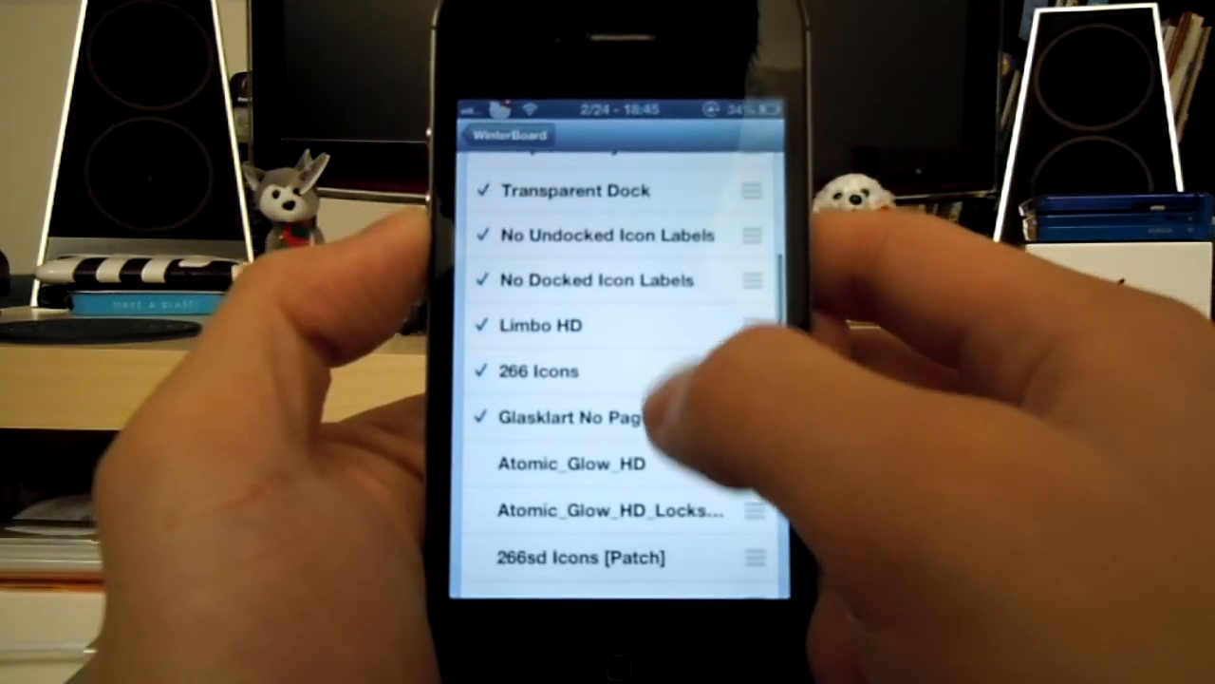
{"action": "scroll", "scroll_direction": "down", "scroll_amount": 3}
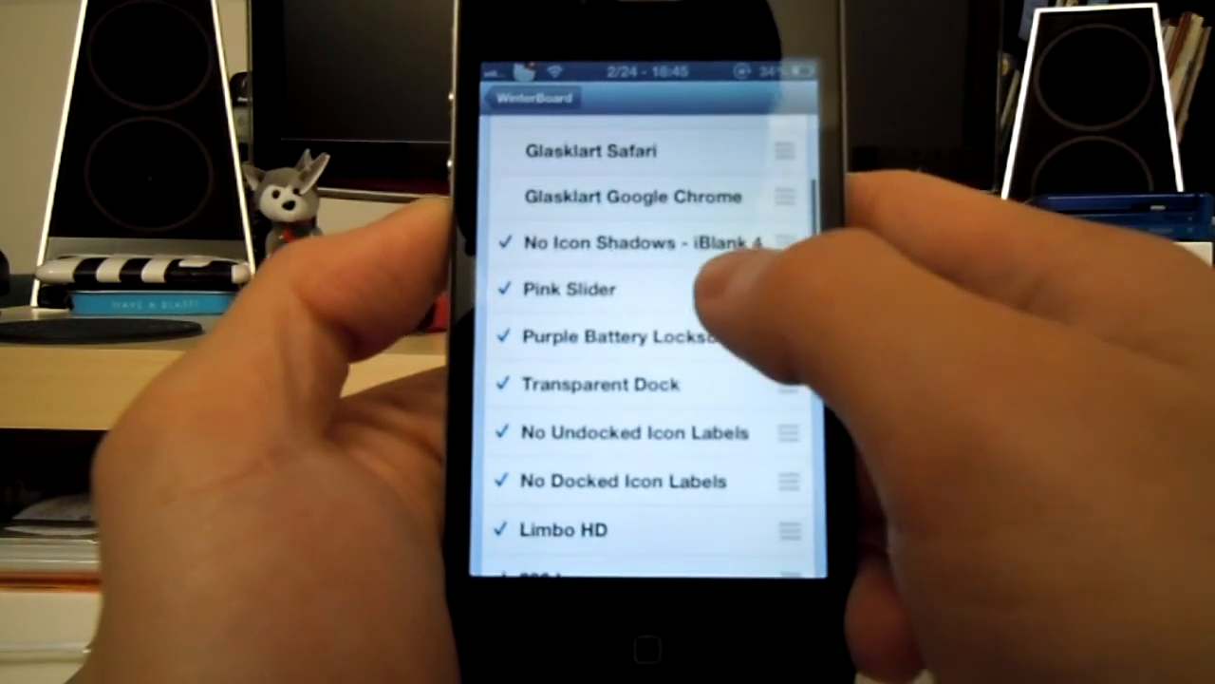
{"action": "scroll", "scroll_direction": "down", "scroll_amount": 3}
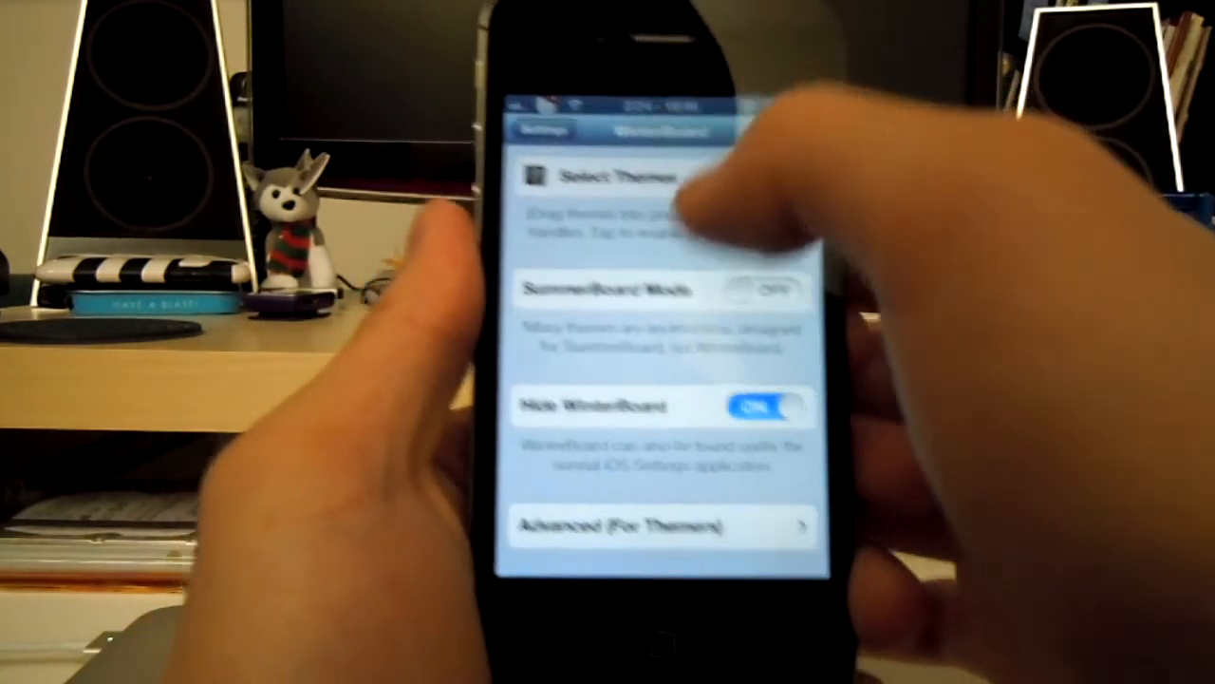
{"action": "left_click", "coordinate": [542, 130]}
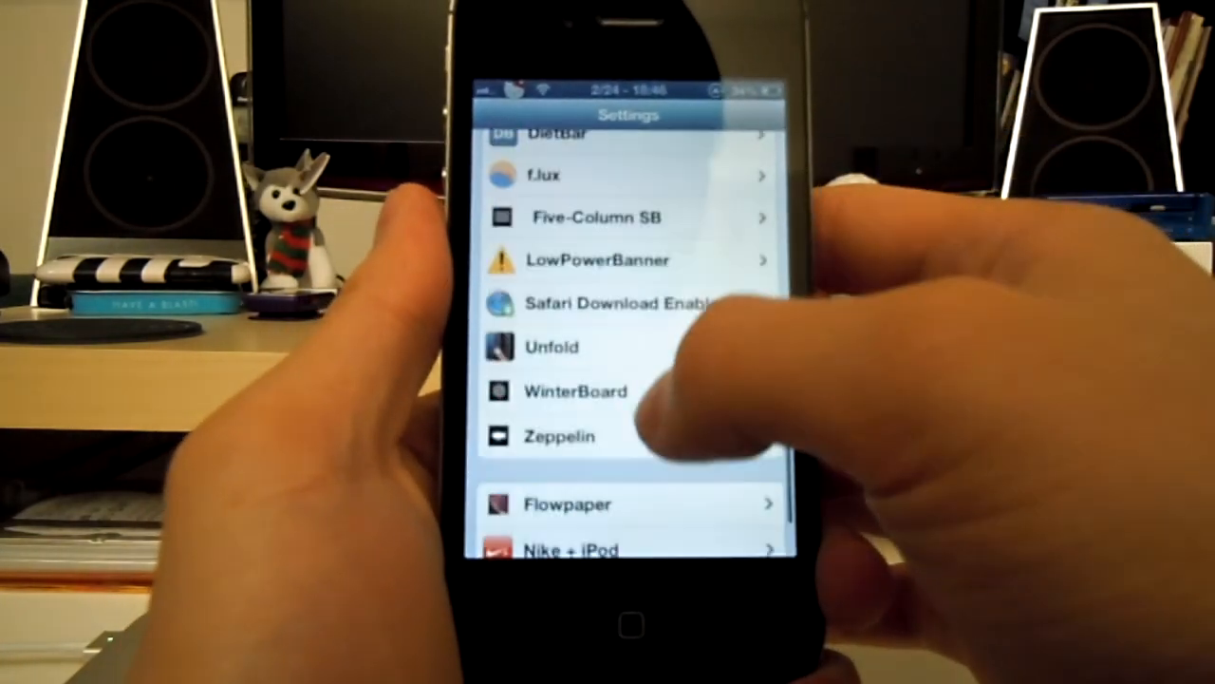
{"action": "left_click", "coordinate": [551, 347]}
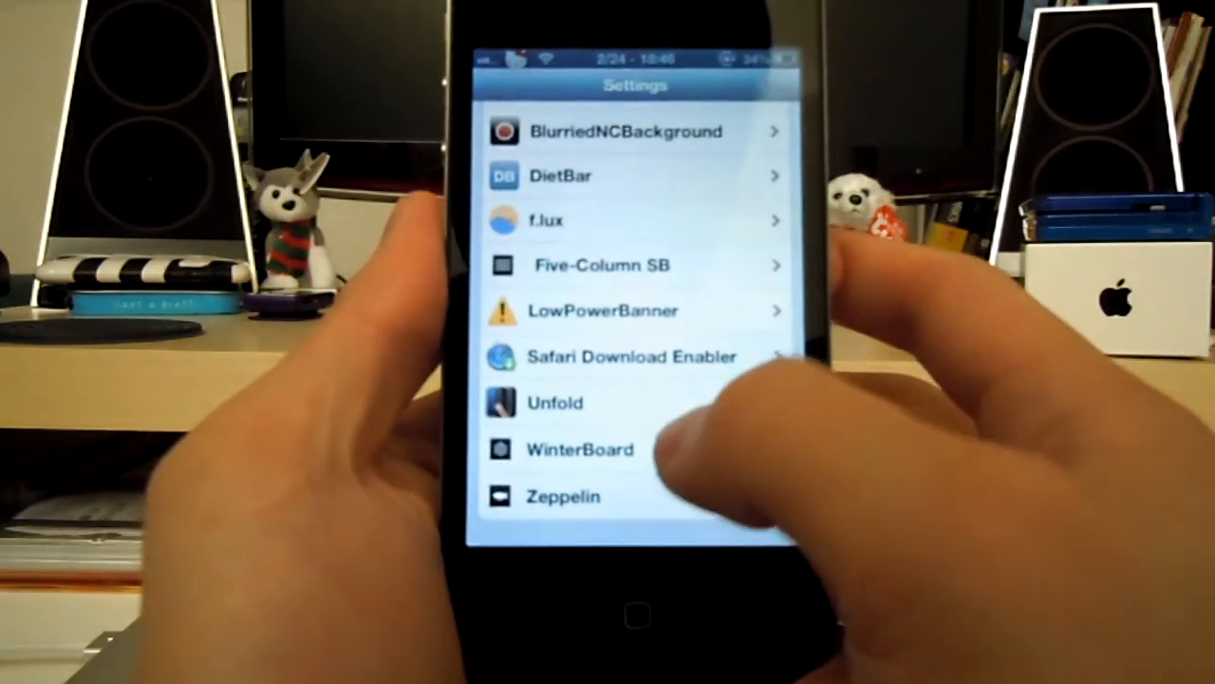
{"action": "left_click", "coordinate": [579, 449]}
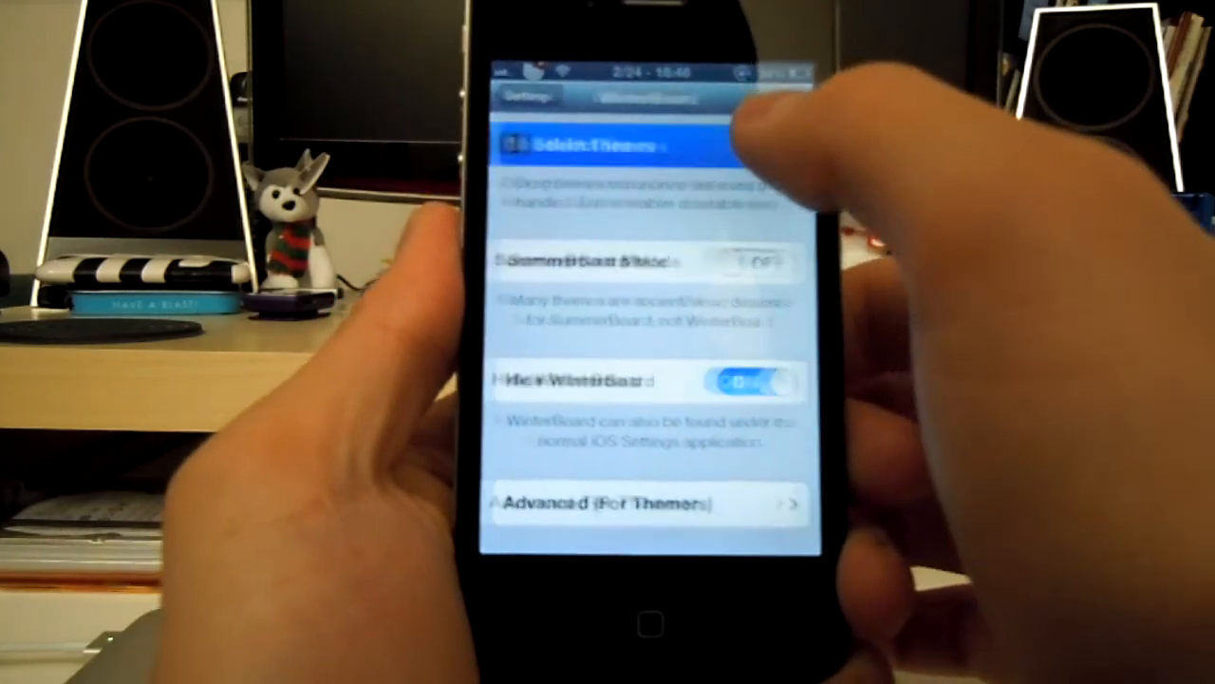